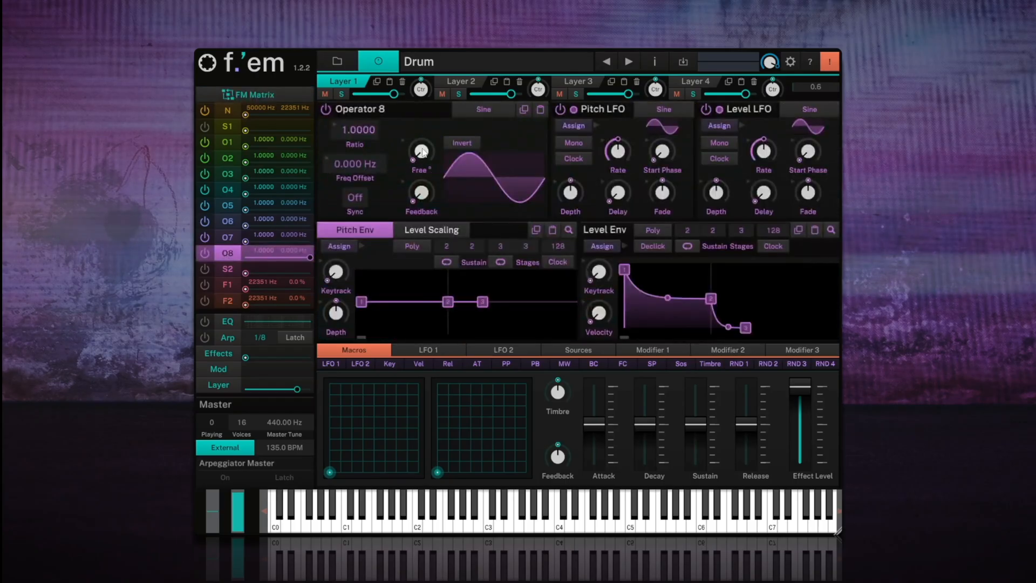
Keep operator 8 on a sine wave with ratio 0.0000 and a 41.36 Hz frequency offset.
click(483, 109)
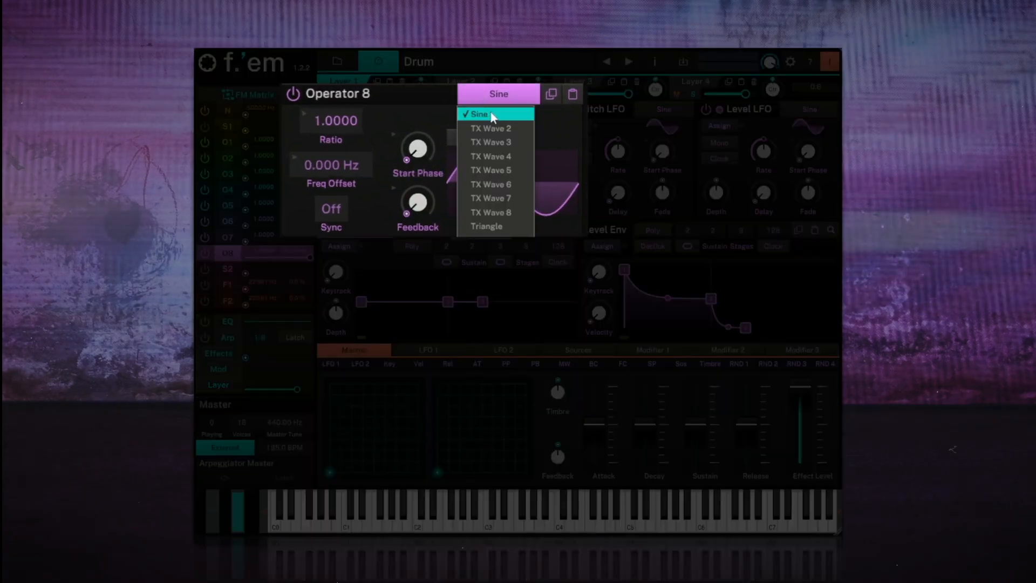
click(478, 113)
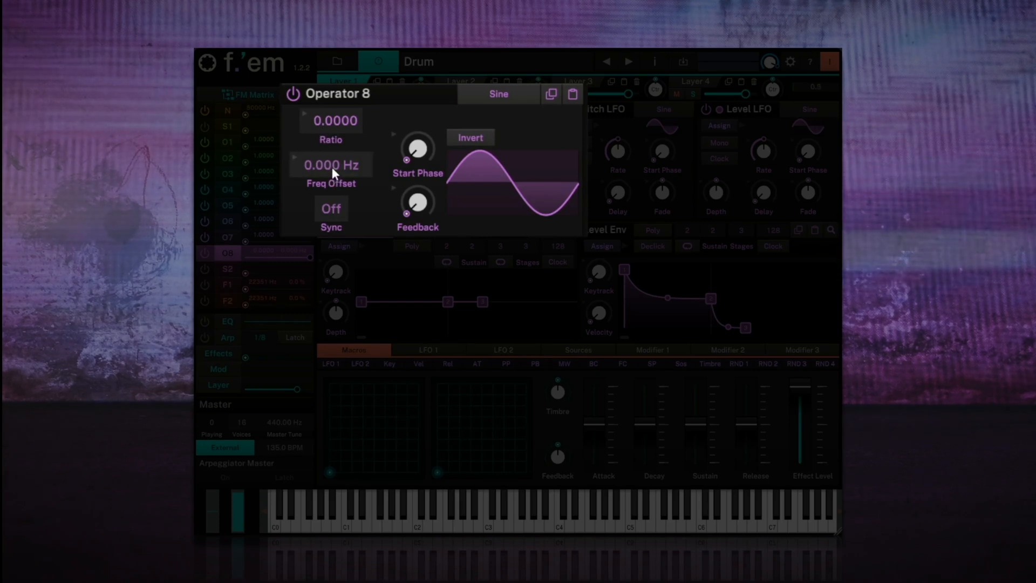
drag(331, 164, 330, 139)
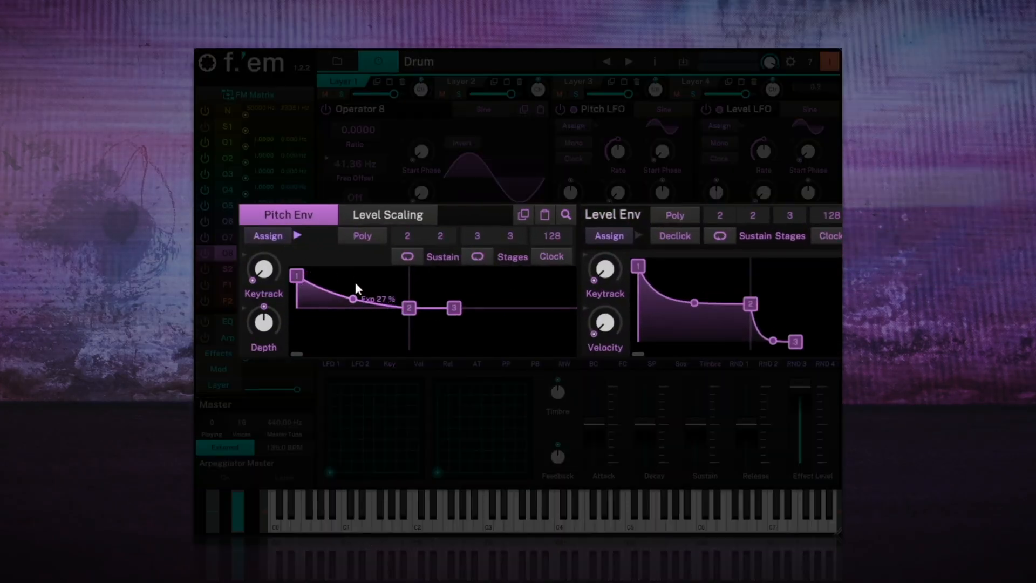
Curve and shorten operator 8's pitch envelope decay, and bend its level envelope decay toward silence.
drag(409, 307, 388, 307)
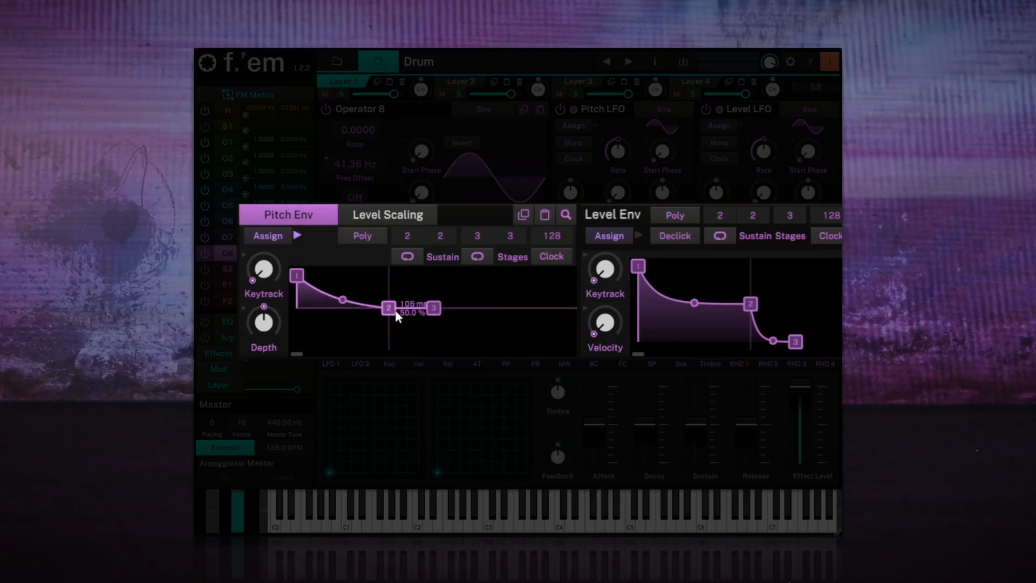
drag(389, 308, 389, 311)
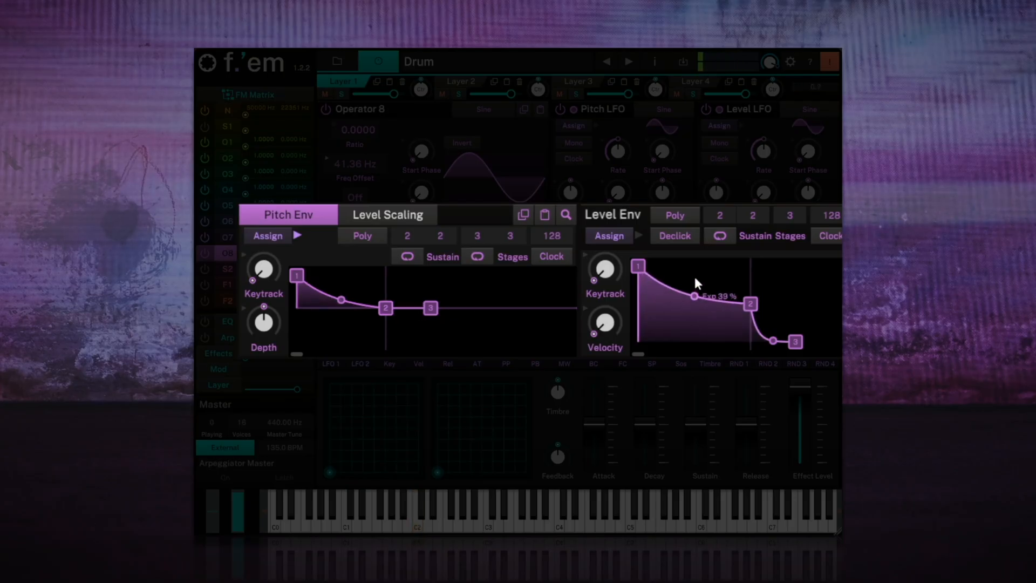
drag(750, 303, 757, 342)
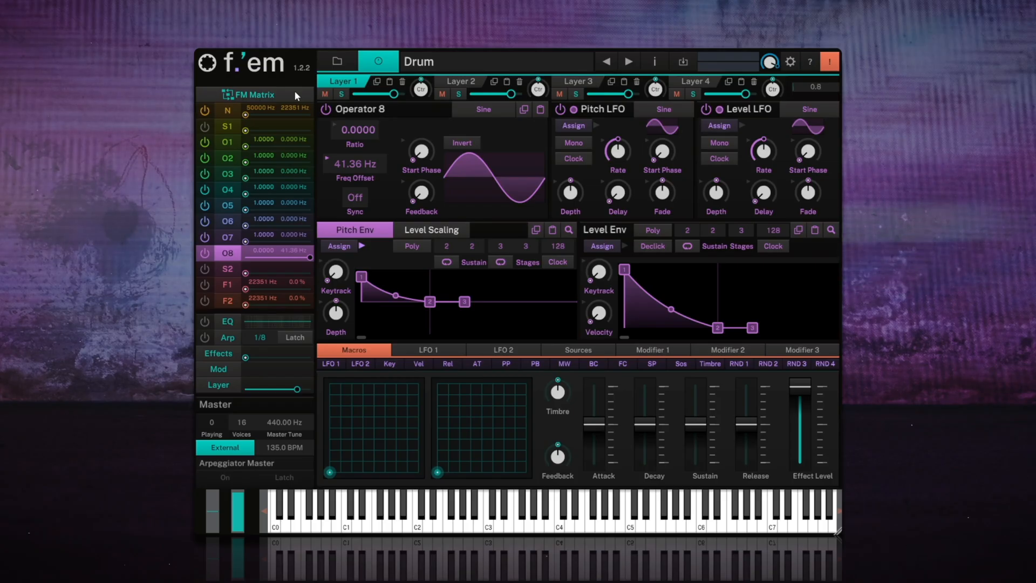
View the FM matrix and bring up the Noise source panel showing white noise at 5334 Hz.
click(252, 94)
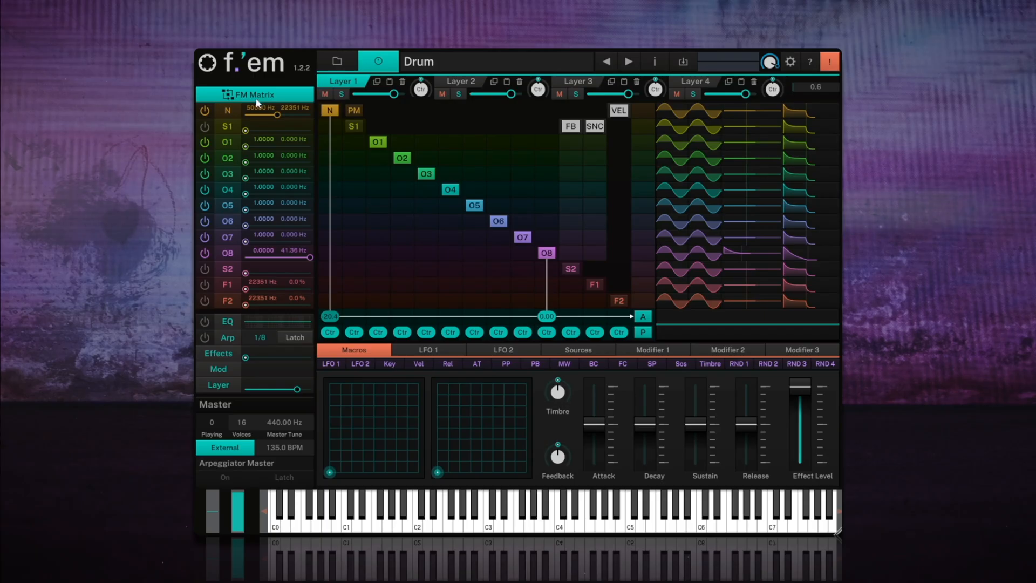
click(228, 110)
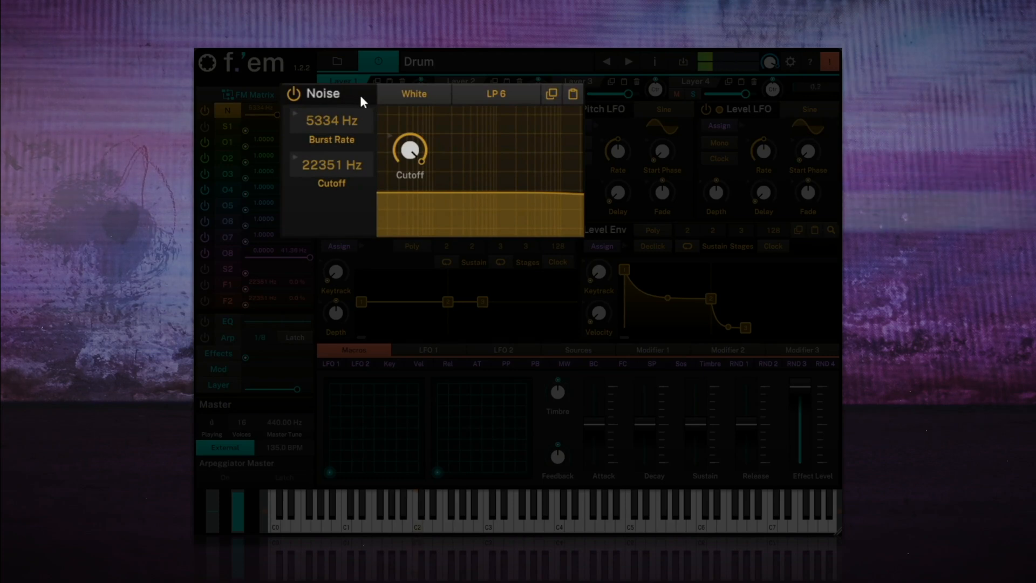
Set the noise filter to BP 24 at a 66.20 Hz cutoff with 96.3% resonance.
click(417, 520)
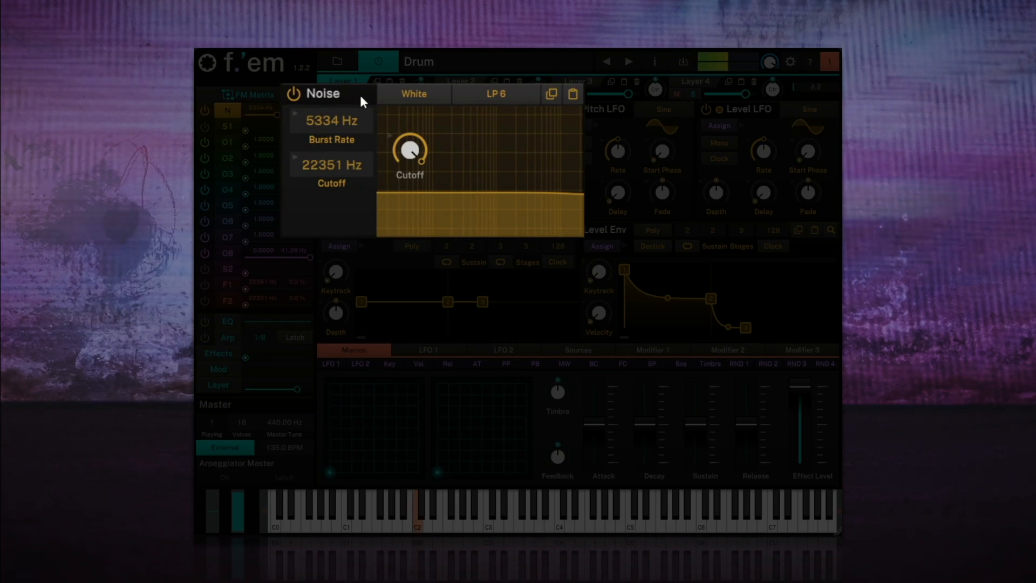
mouse_move(484, 121)
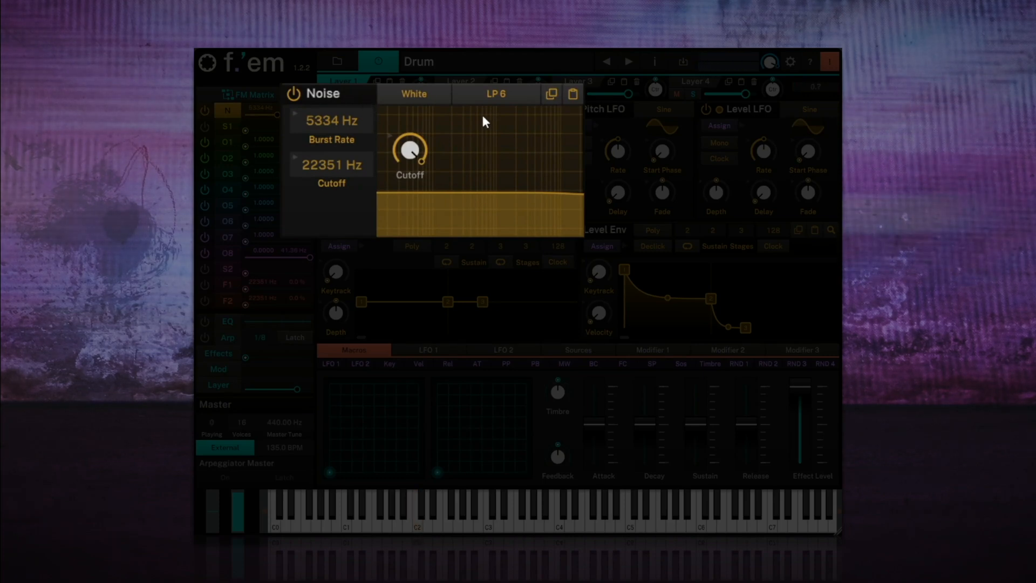
click(496, 93)
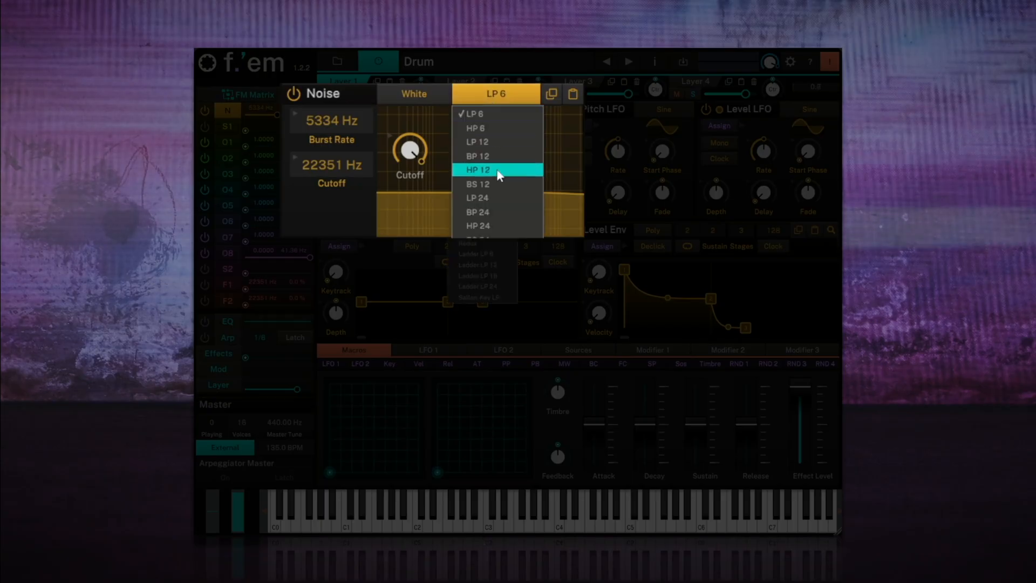
mouse_move(501, 213)
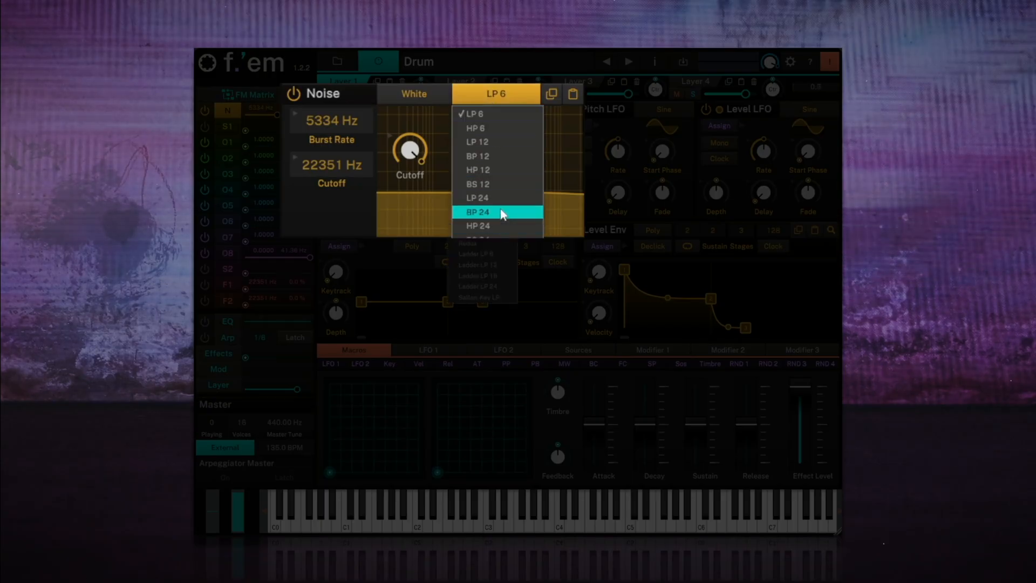
click(478, 212)
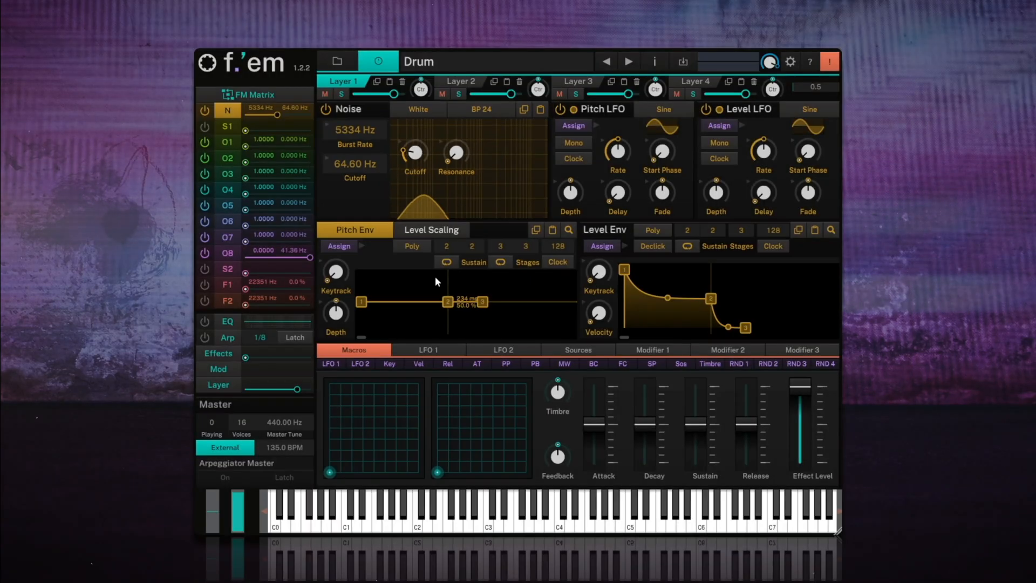
click(228, 253)
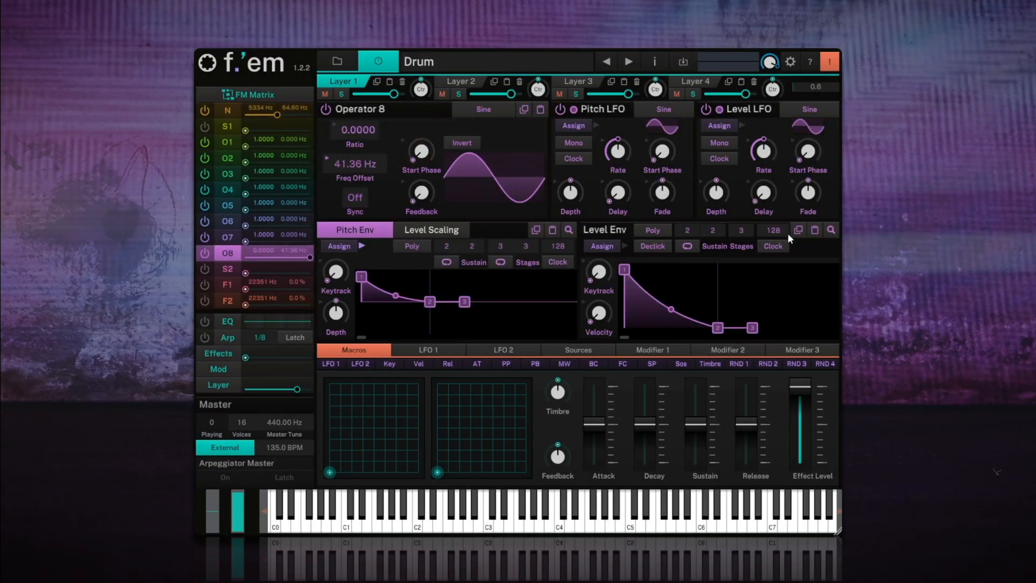
click(228, 110)
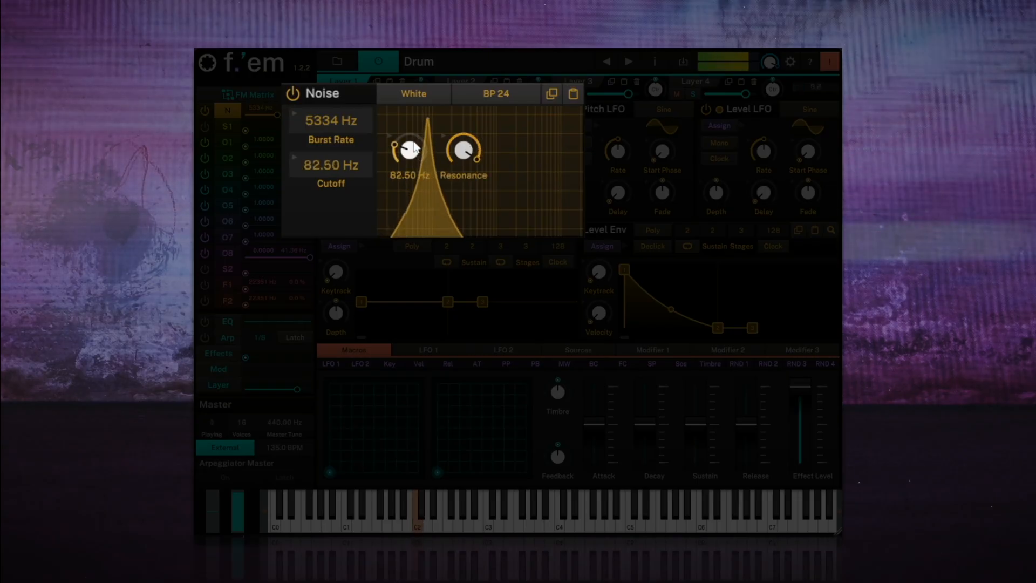
drag(408, 148, 413, 155)
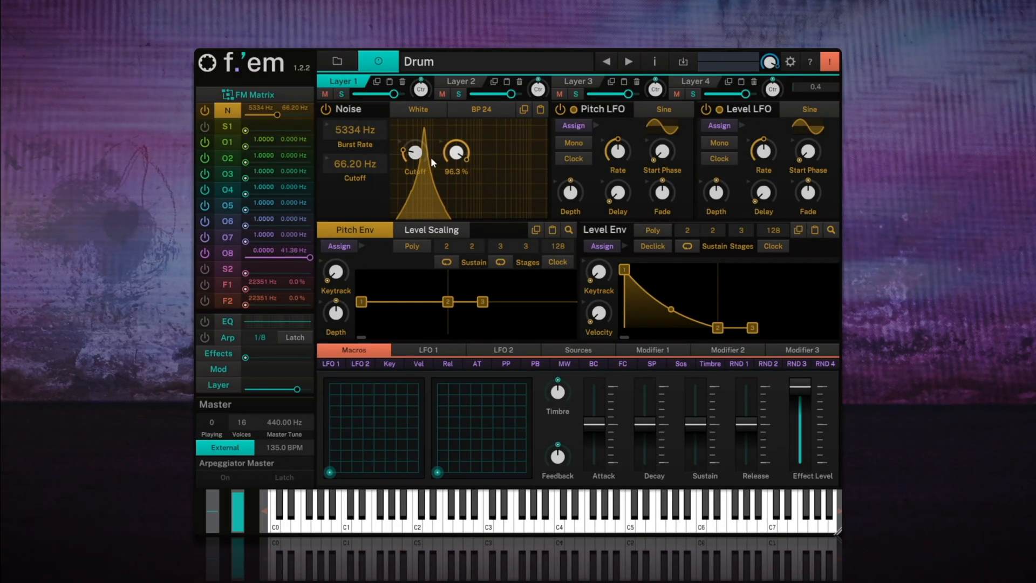
mouse_move(439, 167)
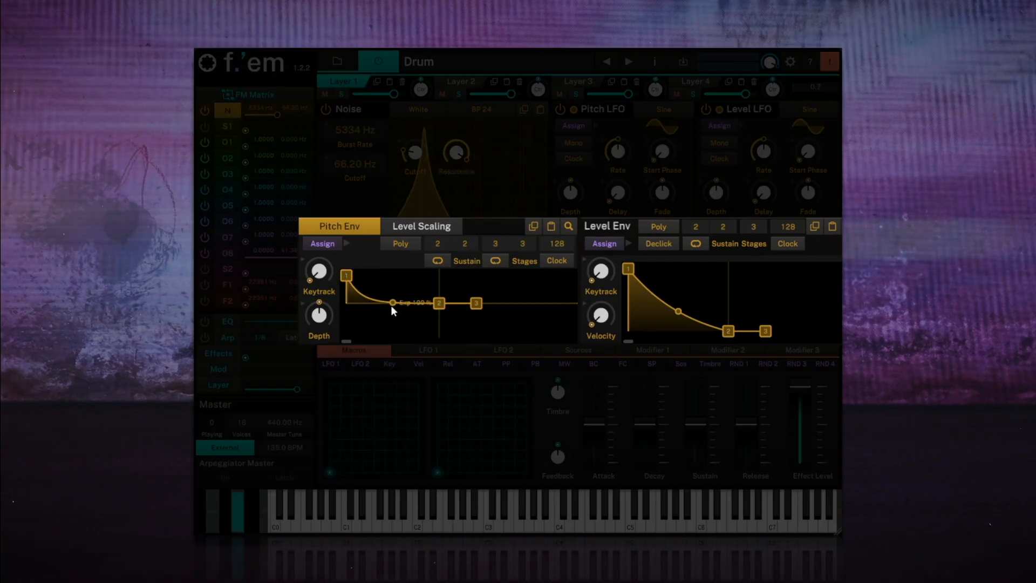
Curve the noise pitch envelope's decay and move its second stage earlier.
drag(393, 302, 438, 304)
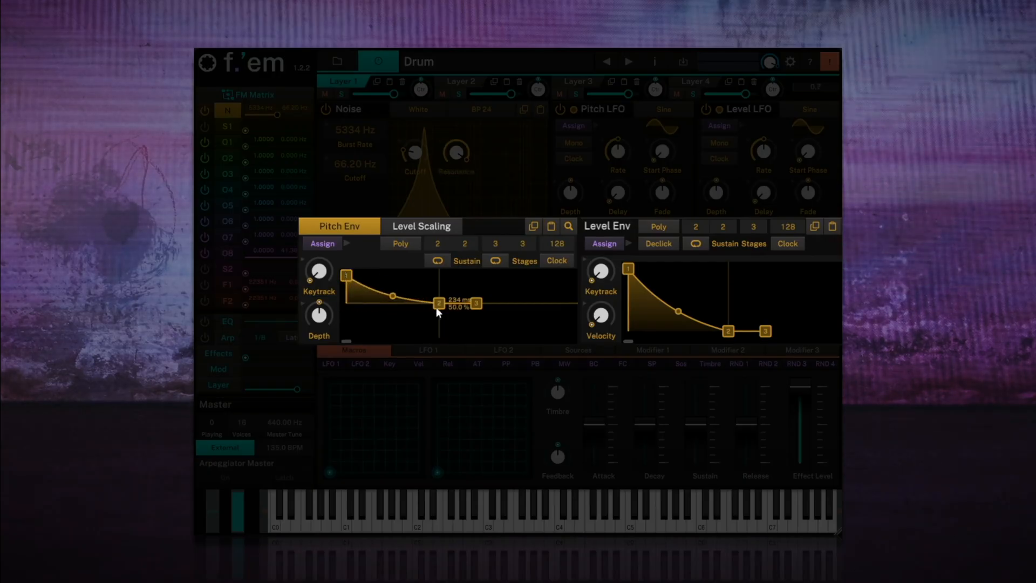
drag(438, 303, 421, 303)
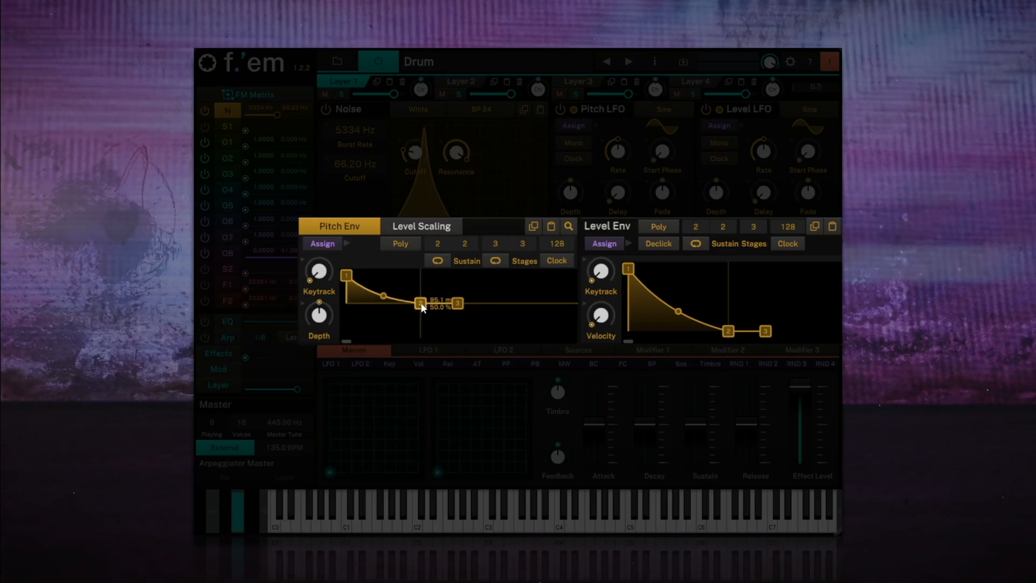
drag(422, 303, 422, 301)
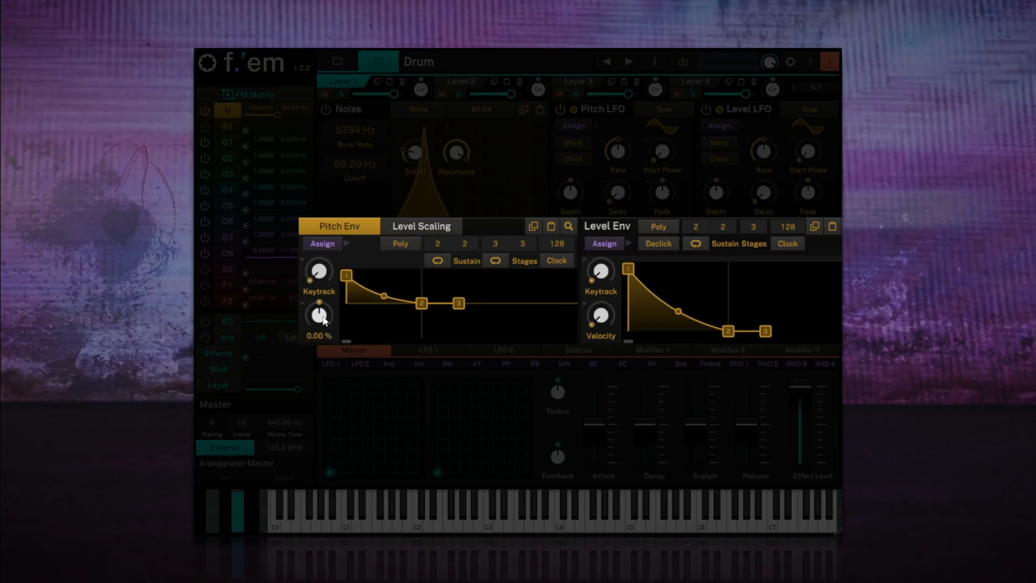
Set noise pitch envelope depth to 33.7%, adjust level envelope stage 2, and reshape the pitch curve.
drag(318, 315, 330, 291)
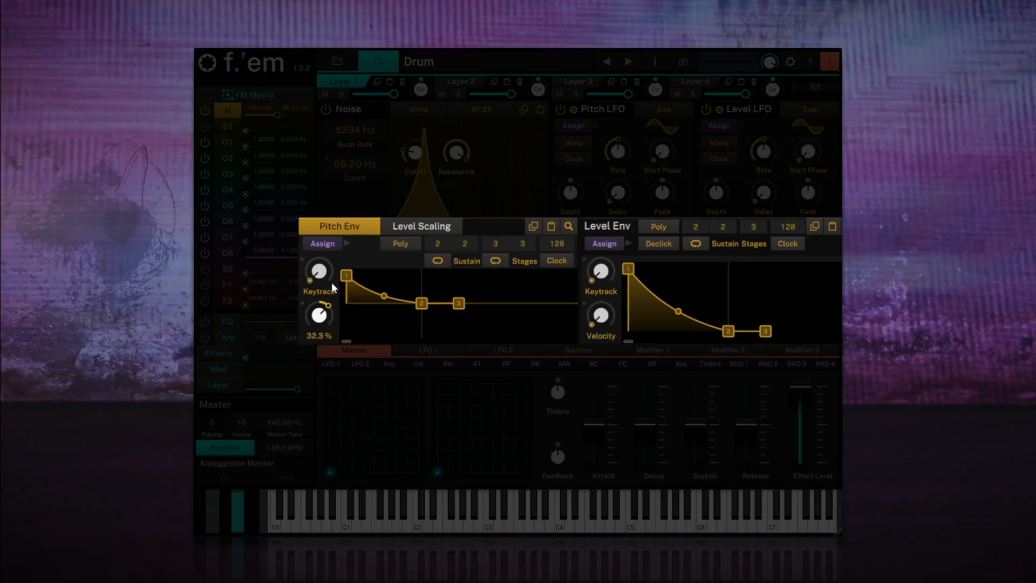
drag(318, 316, 324, 313)
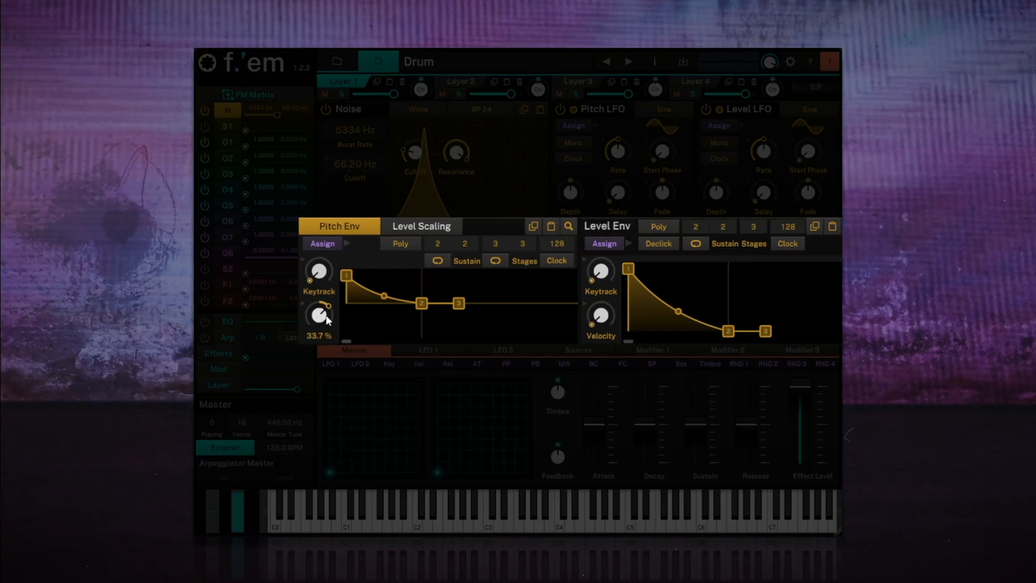
drag(319, 315, 319, 321)
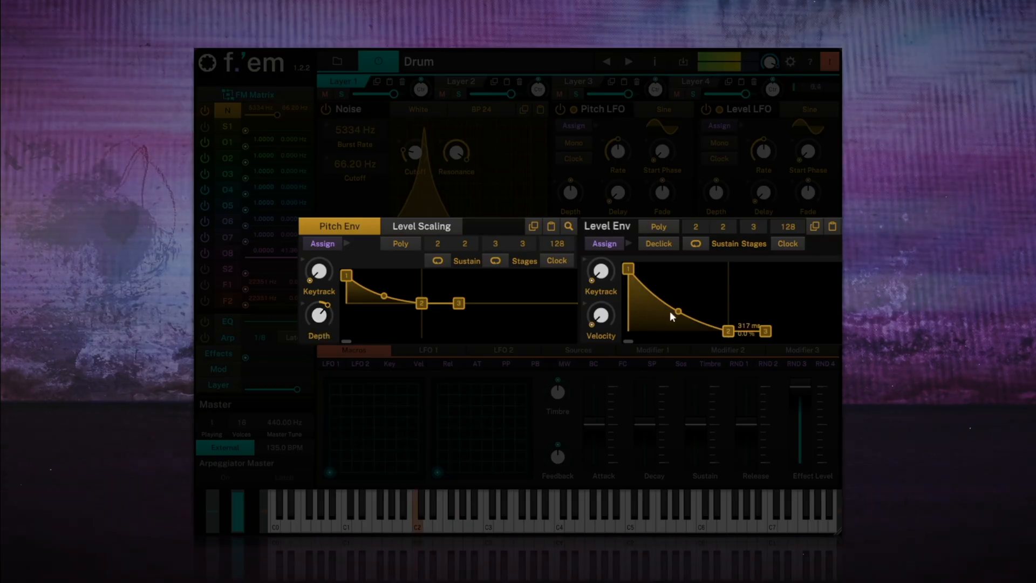
drag(677, 311, 677, 316)
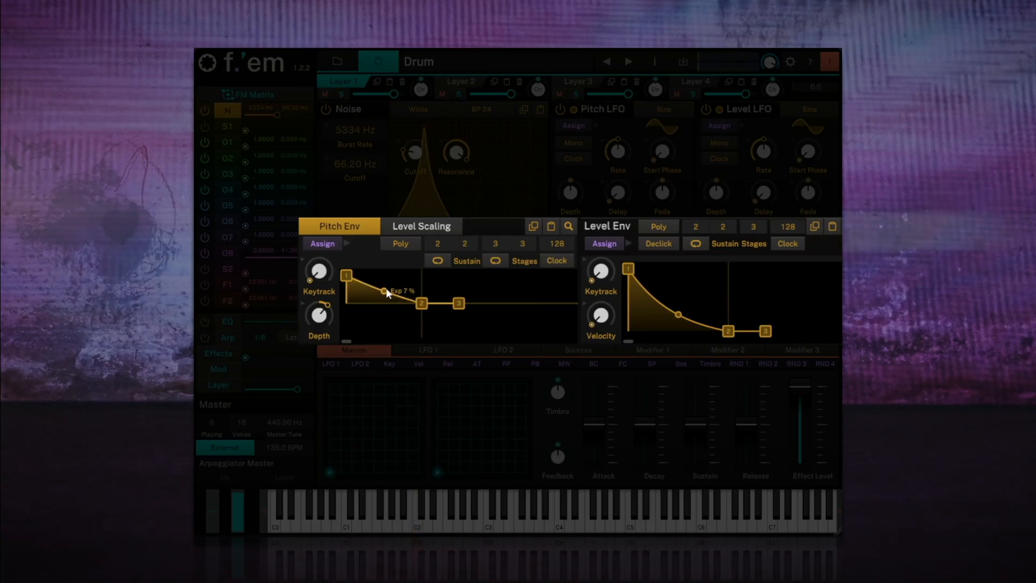
drag(385, 291, 387, 298)
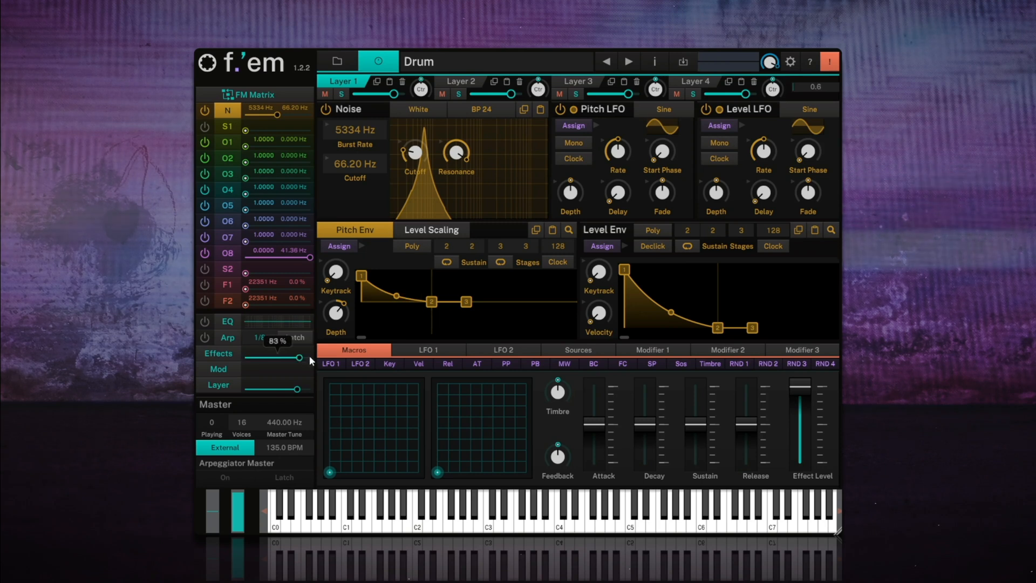
Set Effect 1 to Clip distortion with drive around 3.8.
click(382, 77)
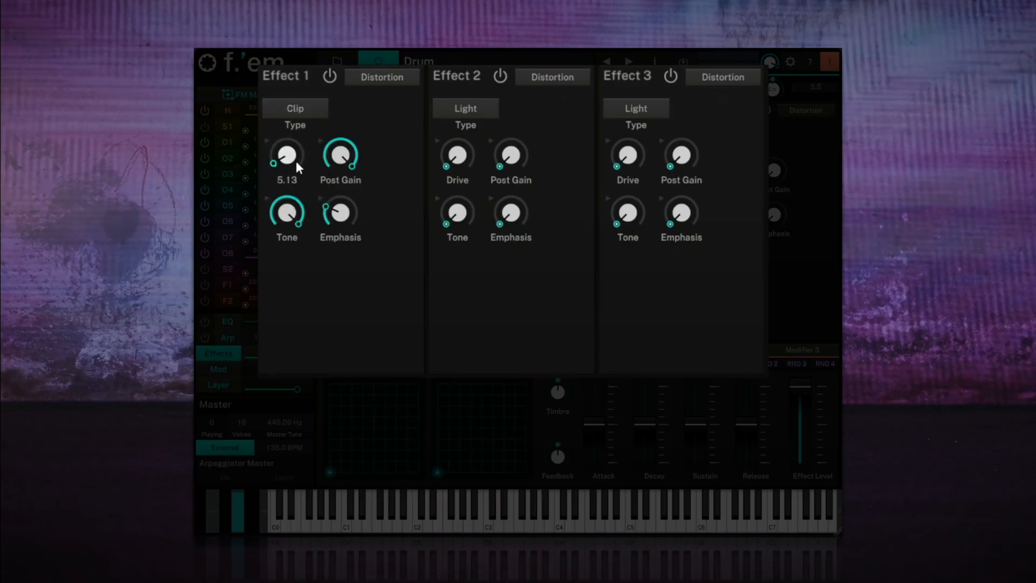
drag(287, 157, 286, 139)
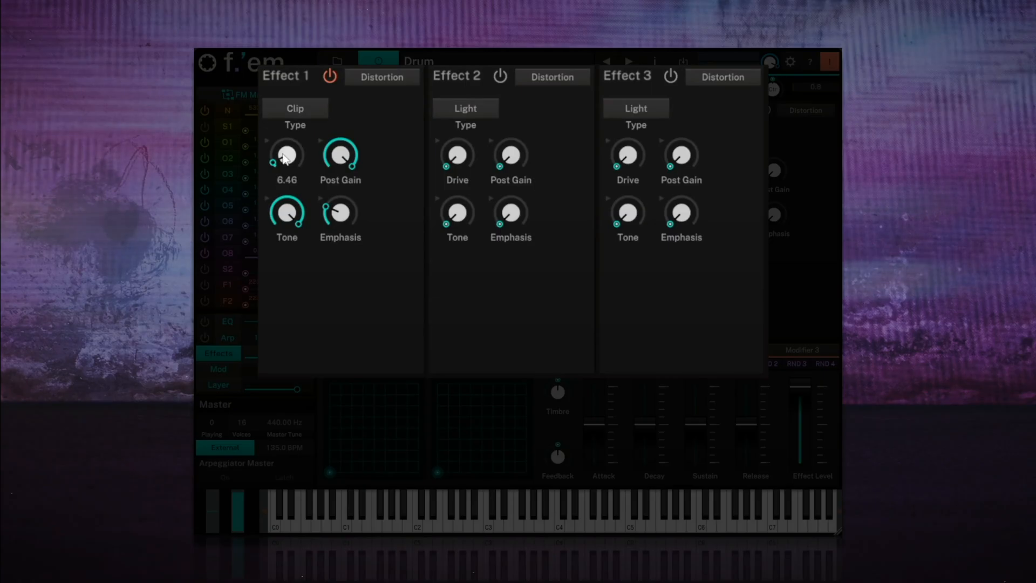
drag(286, 155, 286, 174)
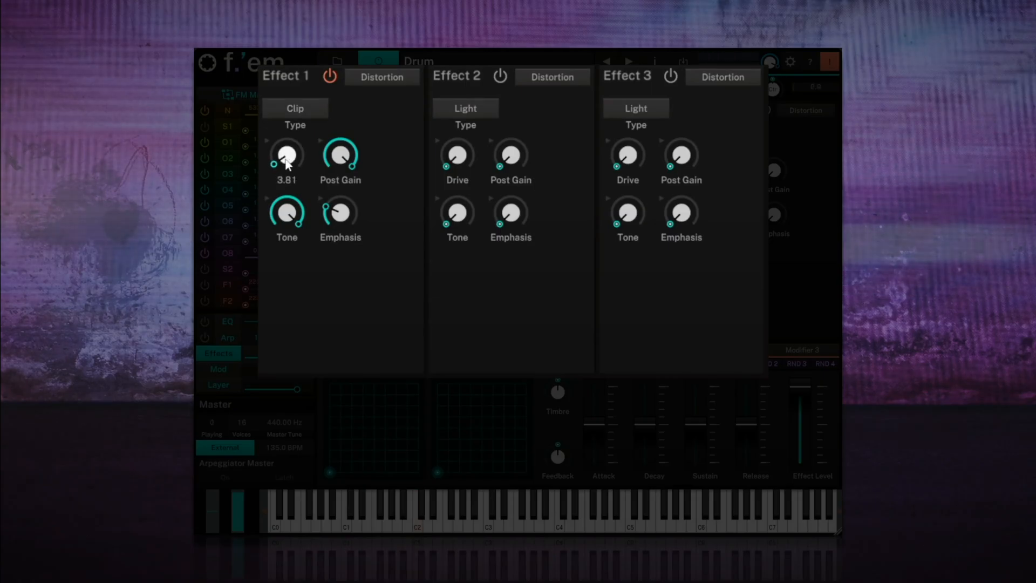
drag(286, 156, 286, 142)
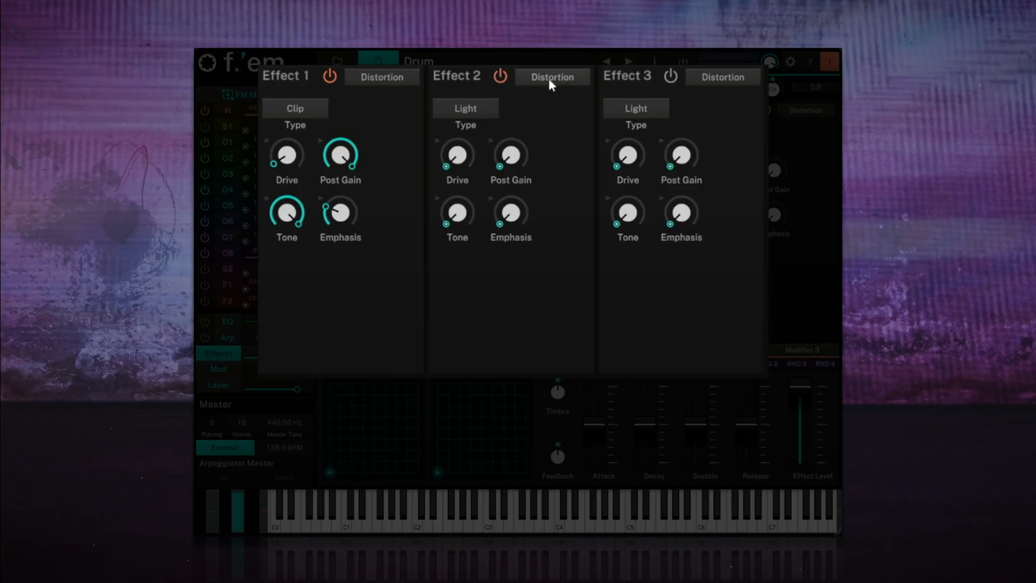
Make Effect 2 a Natural reverb, adjust its size, and set mix to about 1.8%.
click(552, 77)
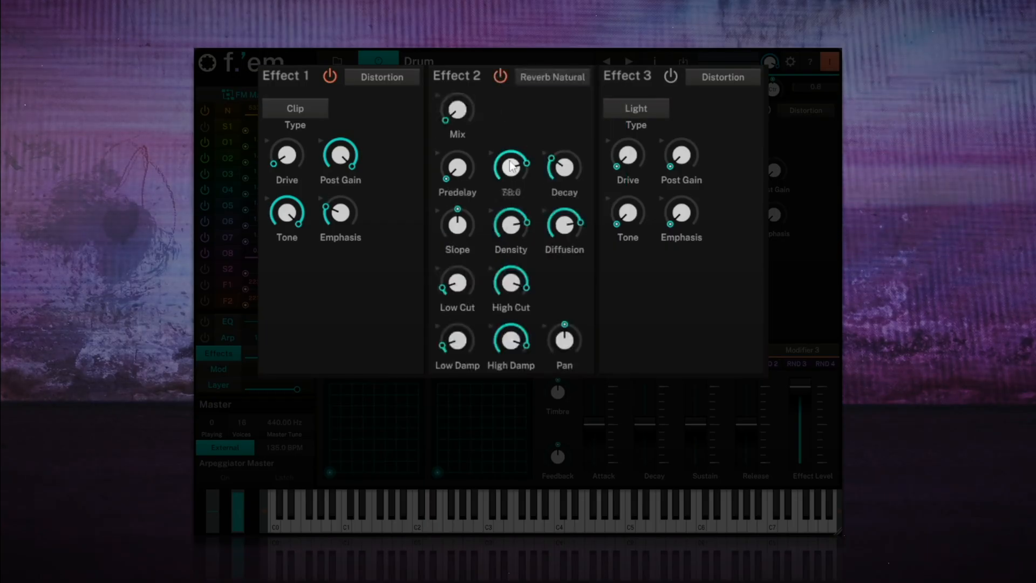
drag(510, 167, 510, 174)
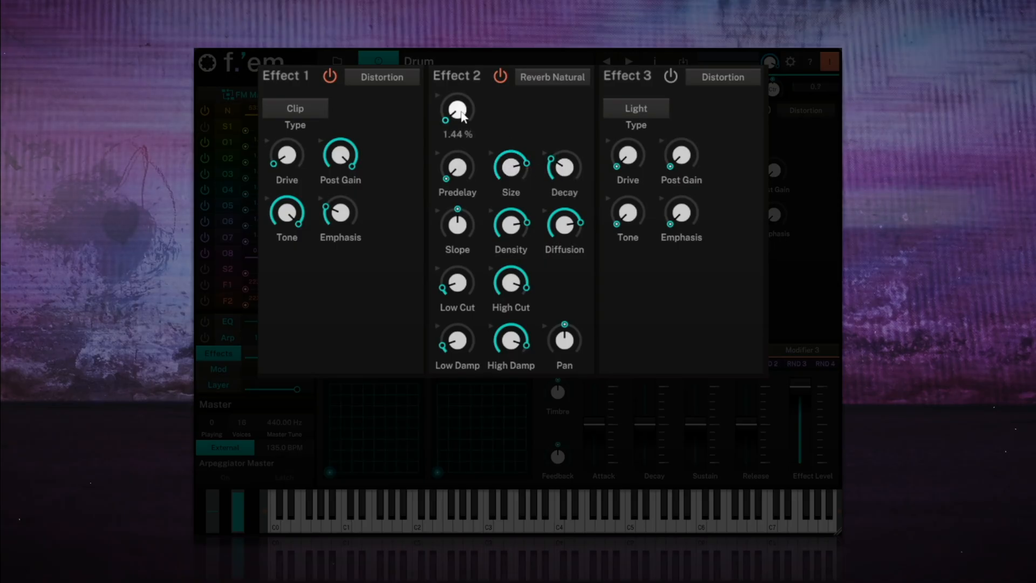
drag(456, 109, 456, 118)
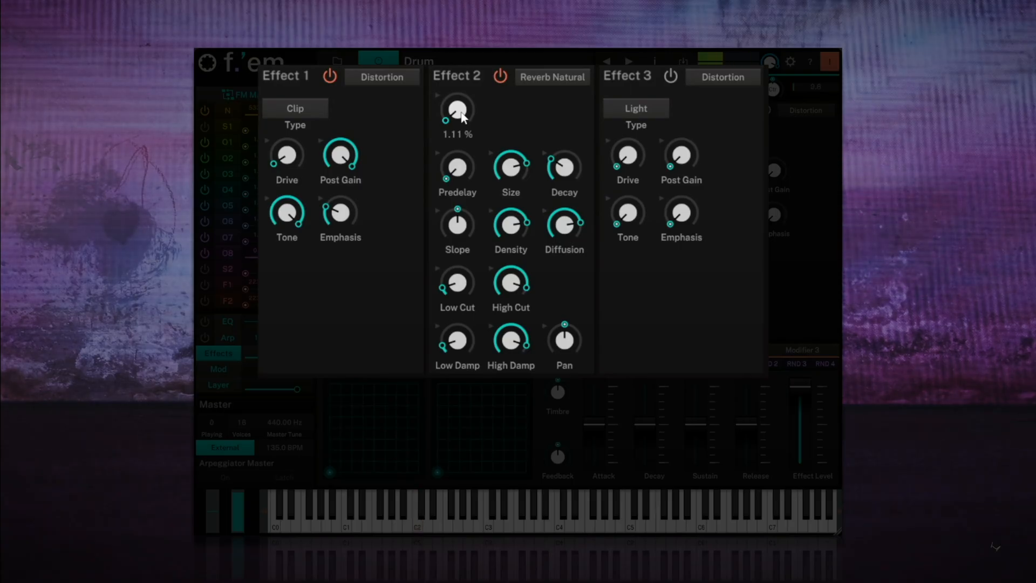
drag(456, 108, 457, 99)
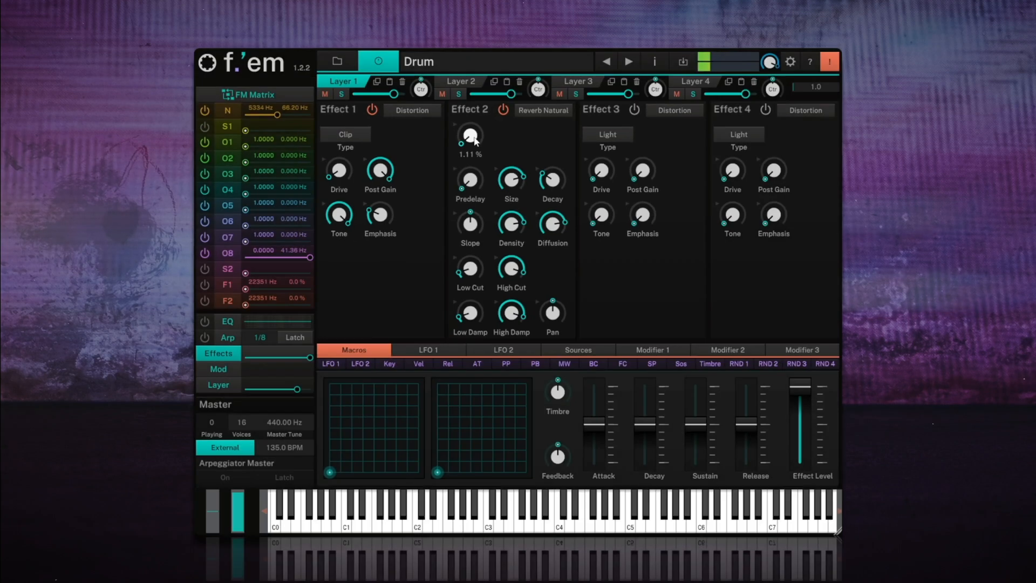
drag(470, 137, 469, 129)
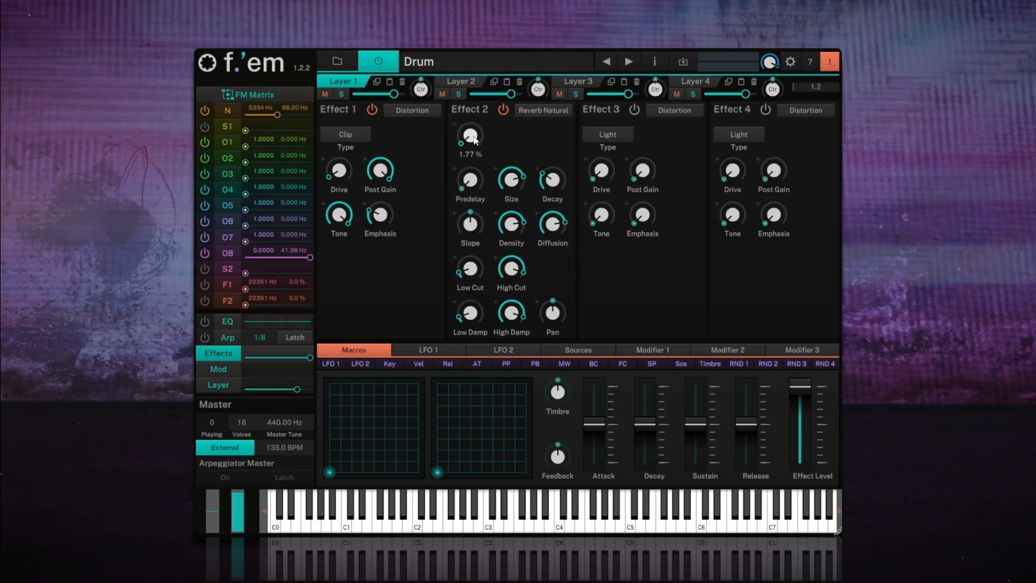
click(219, 321)
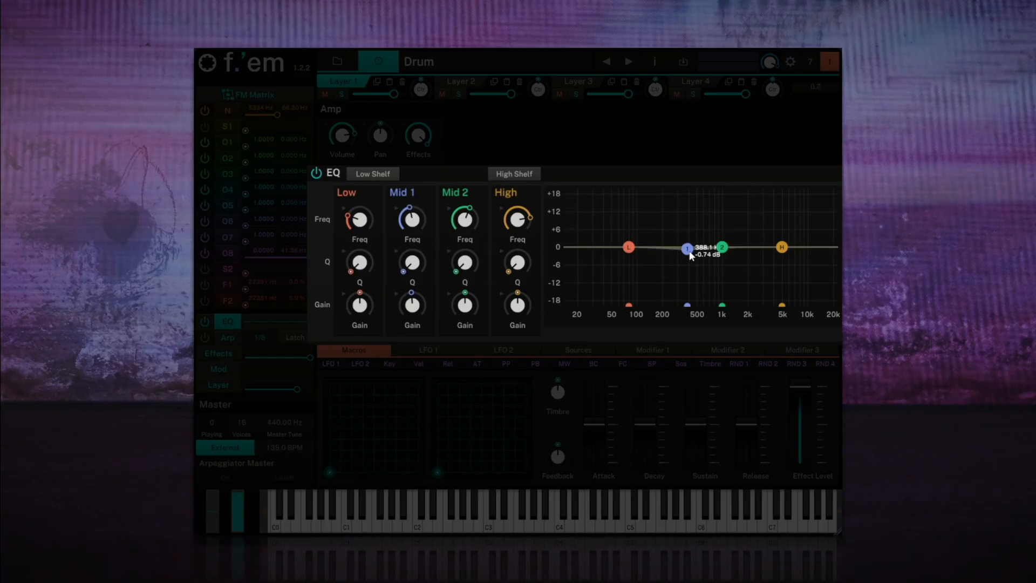
Cut EQ Mid 1 and Mid 2 by a few dB and boost the high shelf about 9 dB.
drag(686, 248, 680, 254)
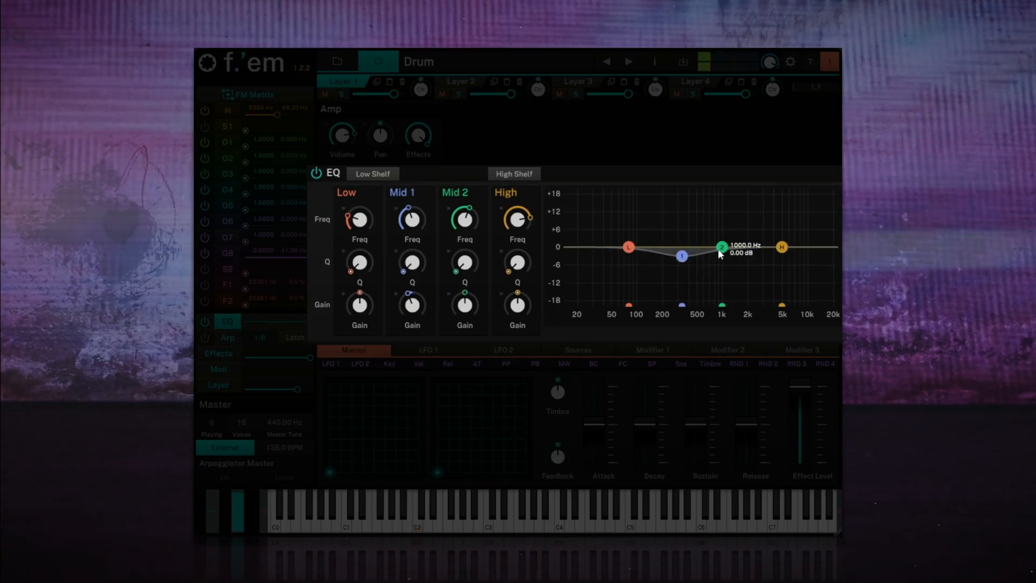
drag(721, 247, 712, 257)
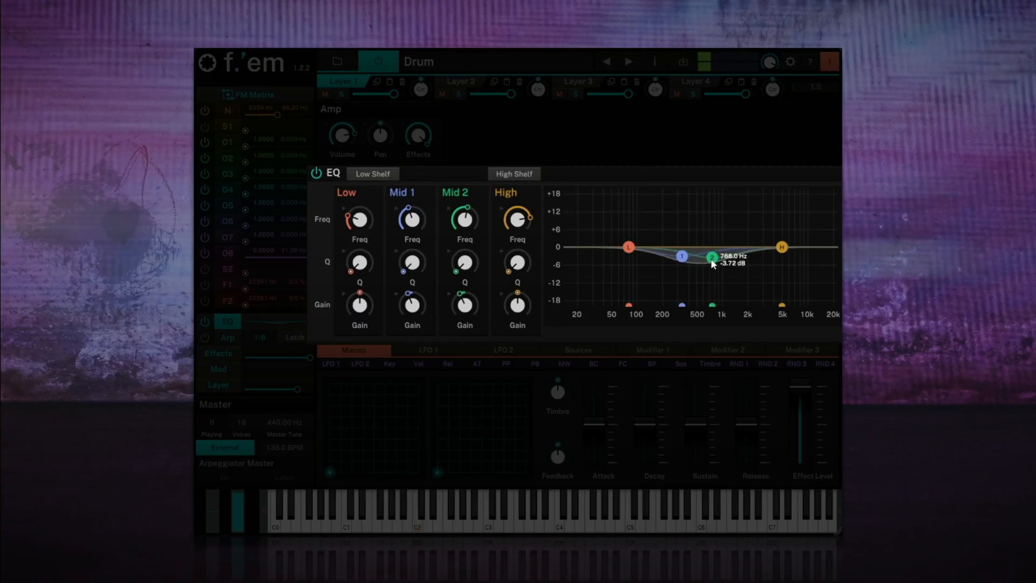
drag(780, 246, 763, 235)
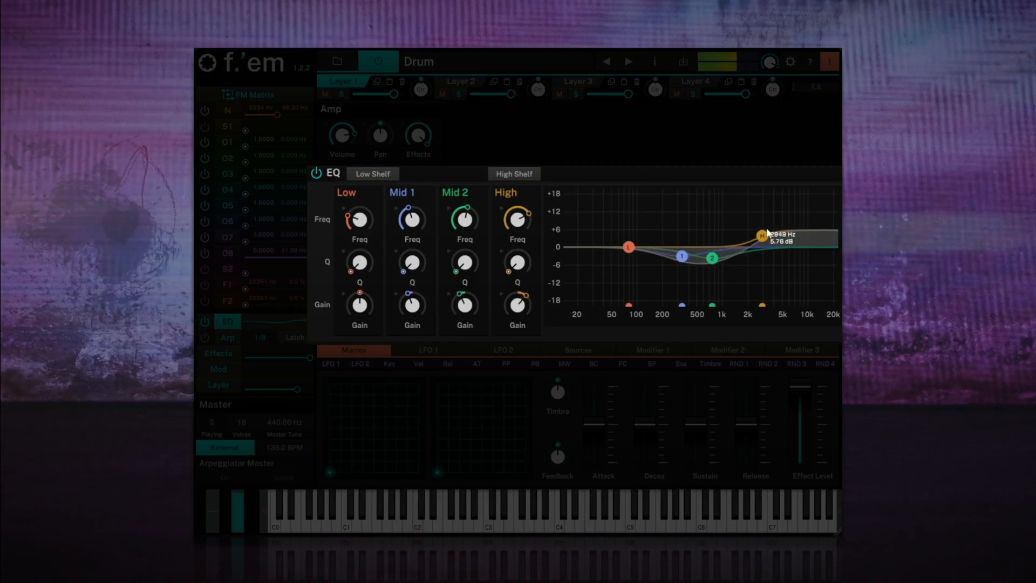
drag(762, 234, 751, 227)
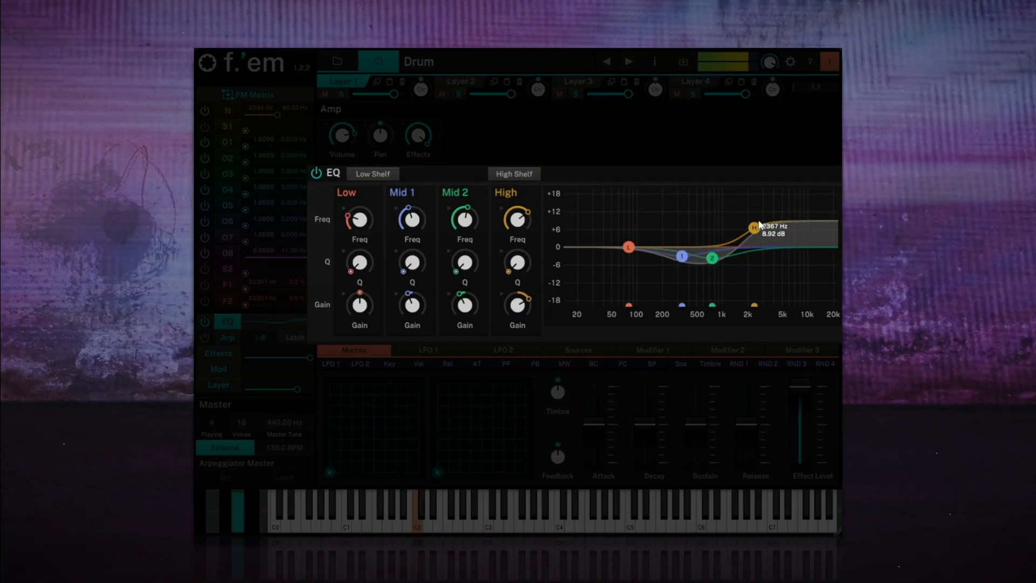
drag(752, 226, 760, 231)
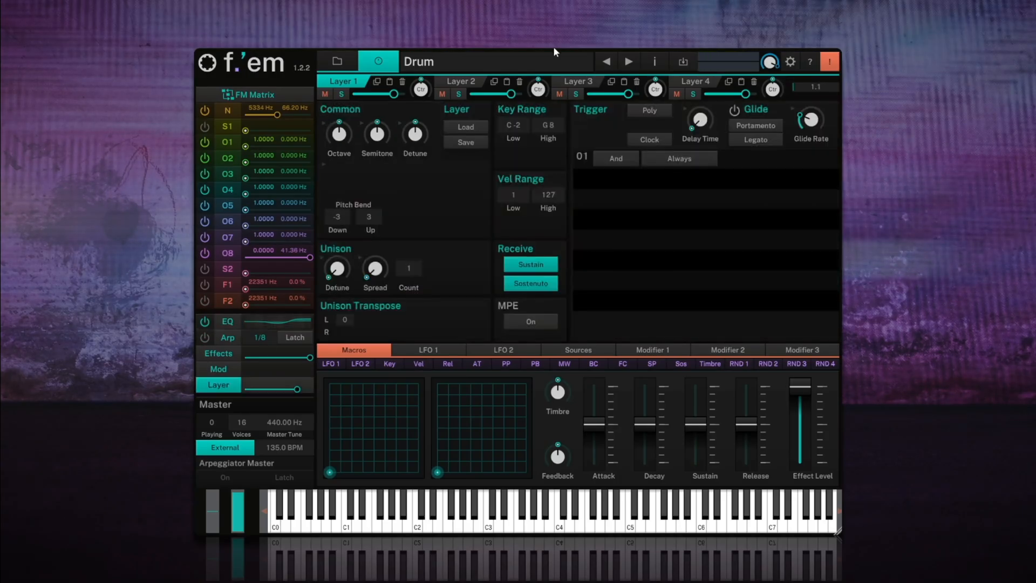
Set Layer 1's key range low and high both to C2.
click(513, 125)
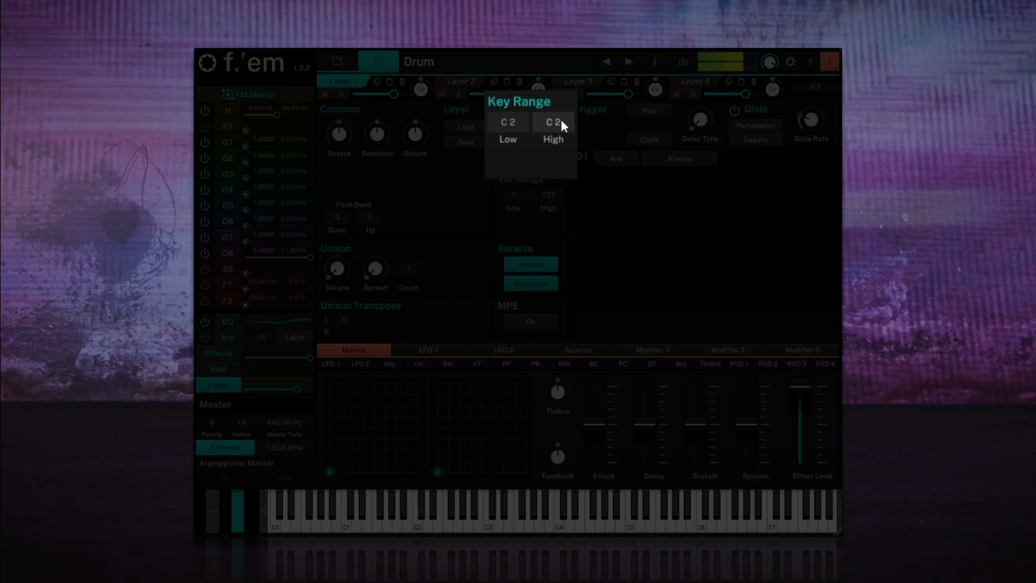
click(553, 122)
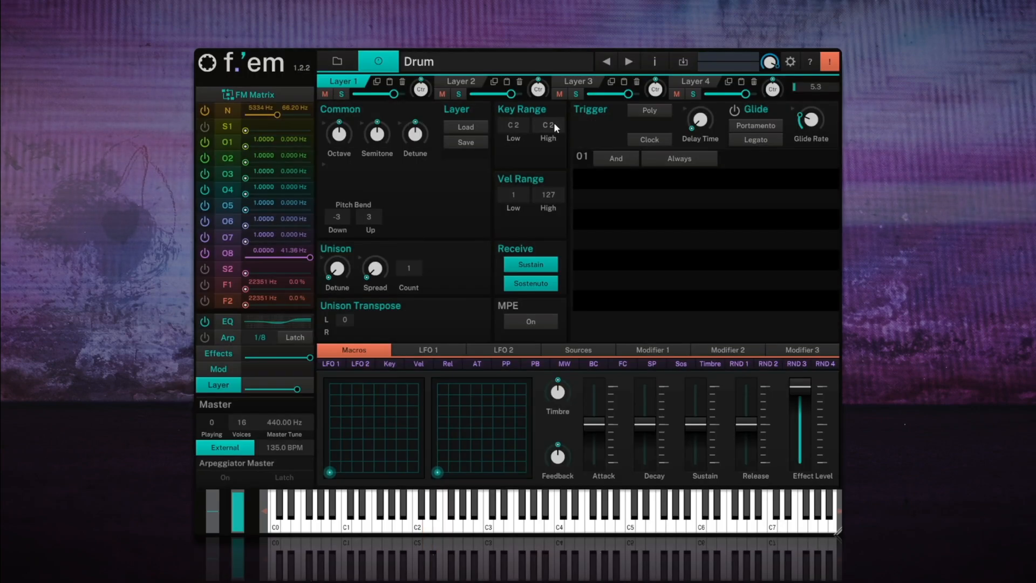
click(417, 517)
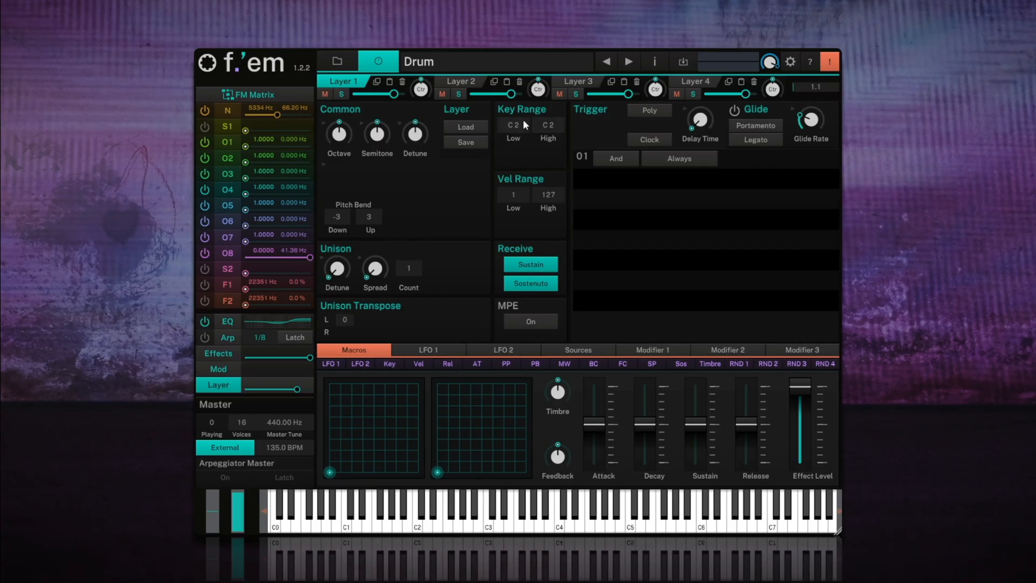
click(453, 81)
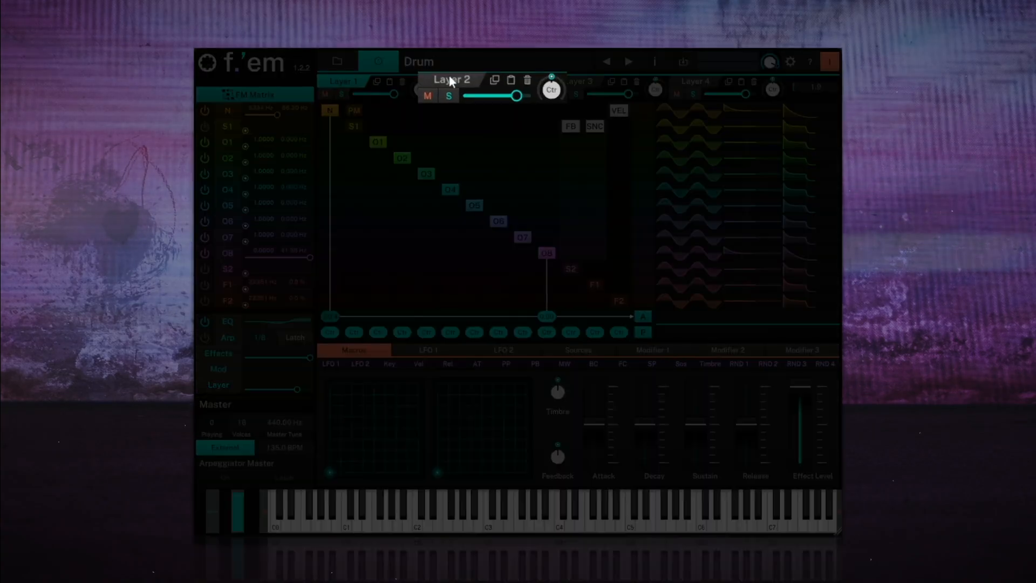
Make Layer 2's operator 8 a triangle wave with zero ratio and a 157.2 Hz offset.
click(546, 253)
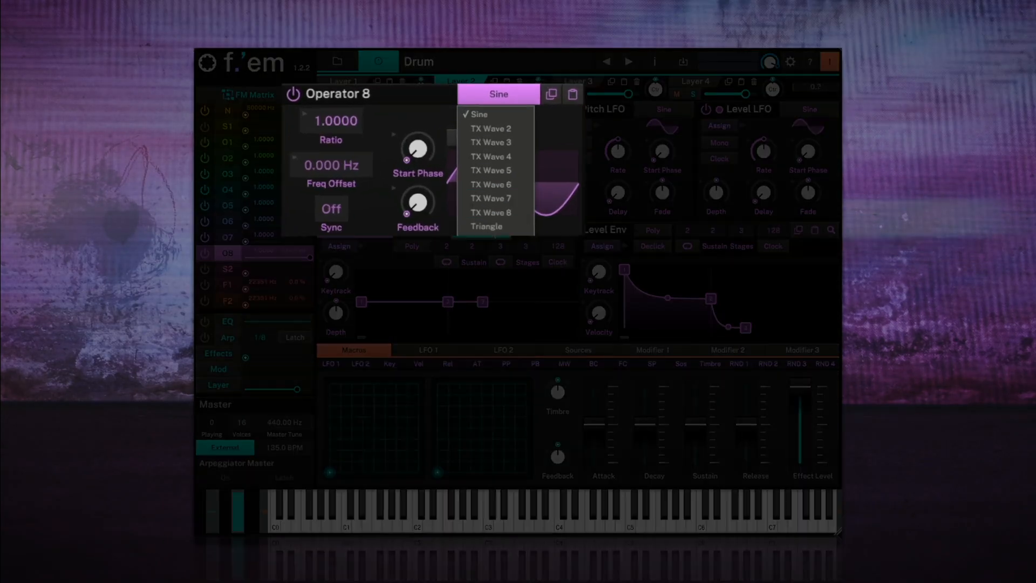
click(486, 227)
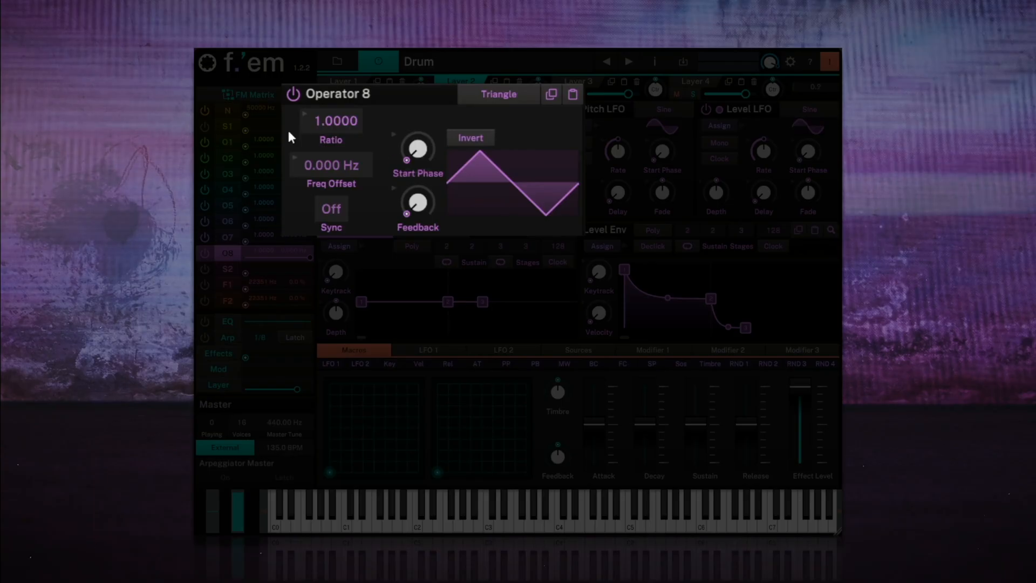
mouse_move(318, 125)
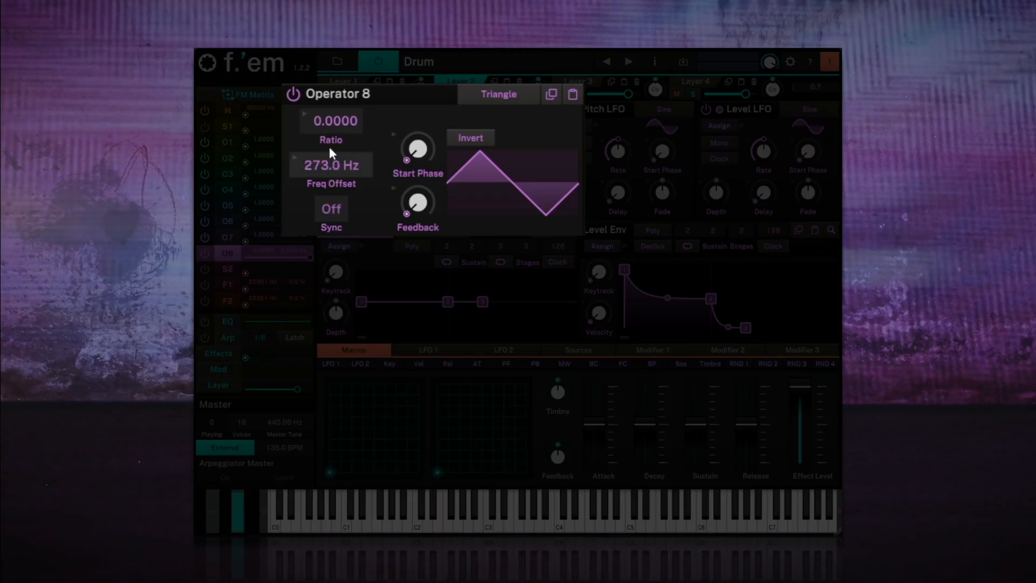
drag(331, 164, 331, 185)
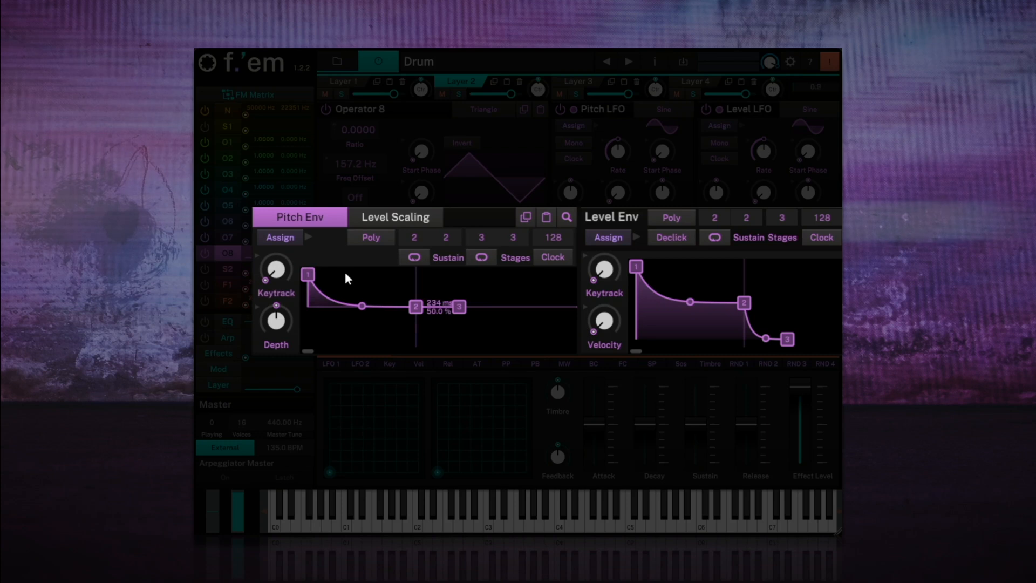
Give operator 8 a short curved pitch drop at 36.7% depth and a curved level fade to 0% by 207 ms.
drag(415, 306, 399, 306)
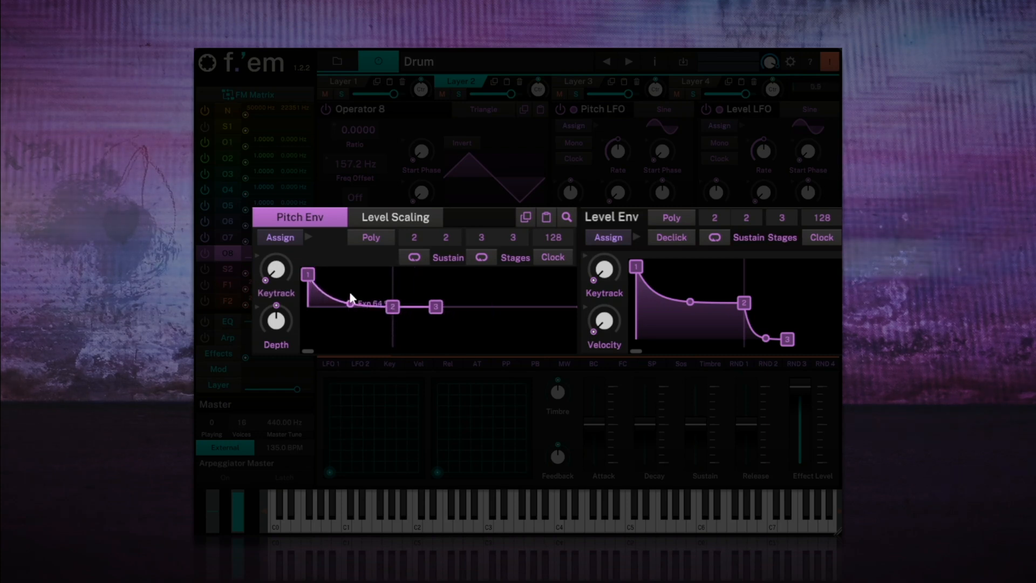
drag(392, 306, 389, 308)
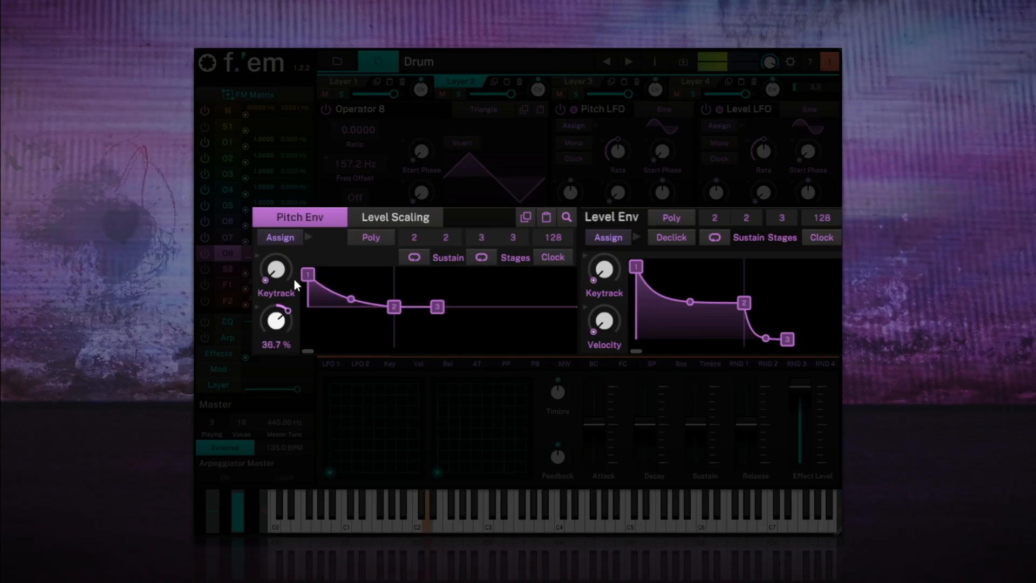
drag(276, 323, 276, 297)
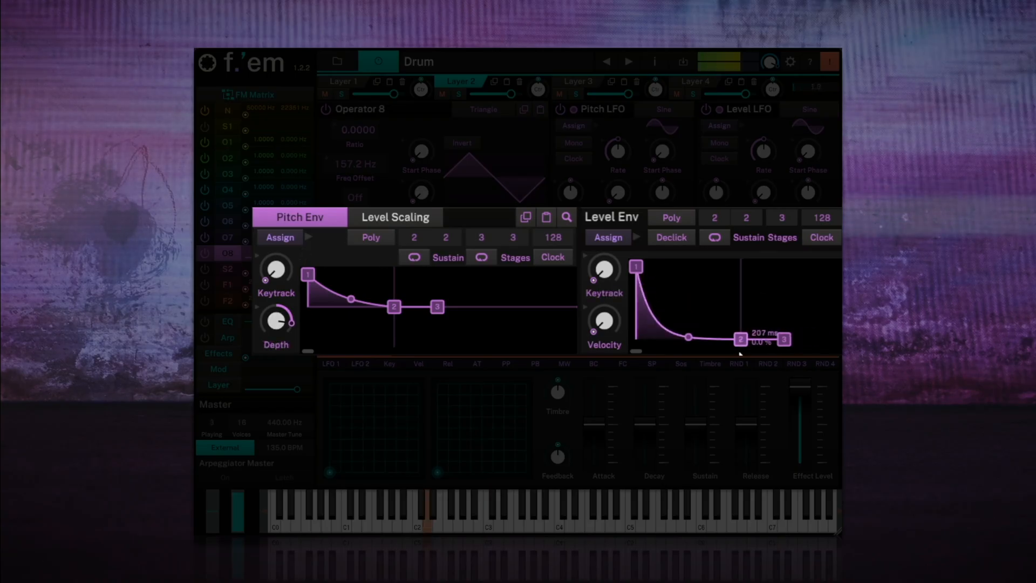
drag(687, 337, 687, 323)
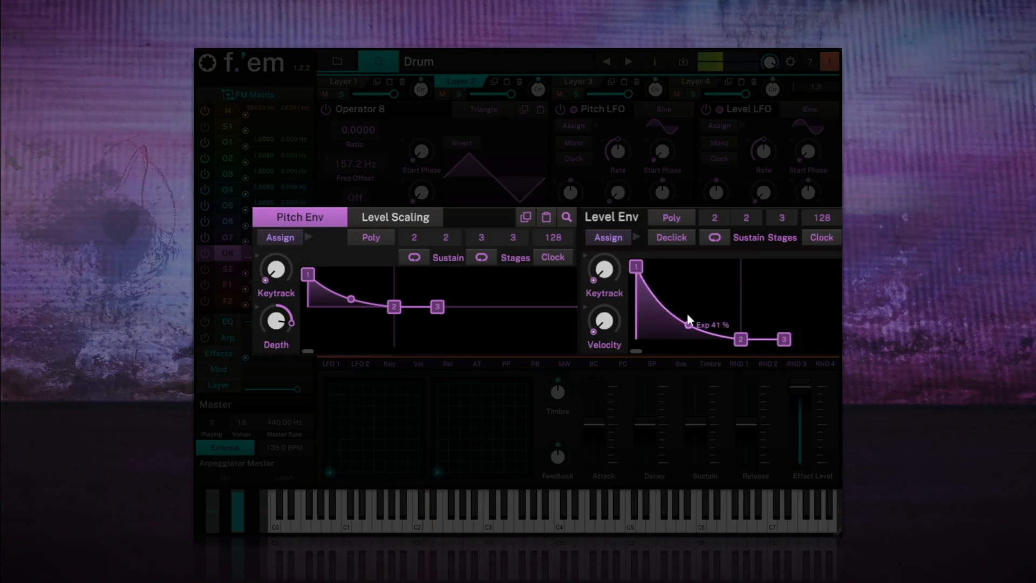
drag(686, 320, 738, 339)
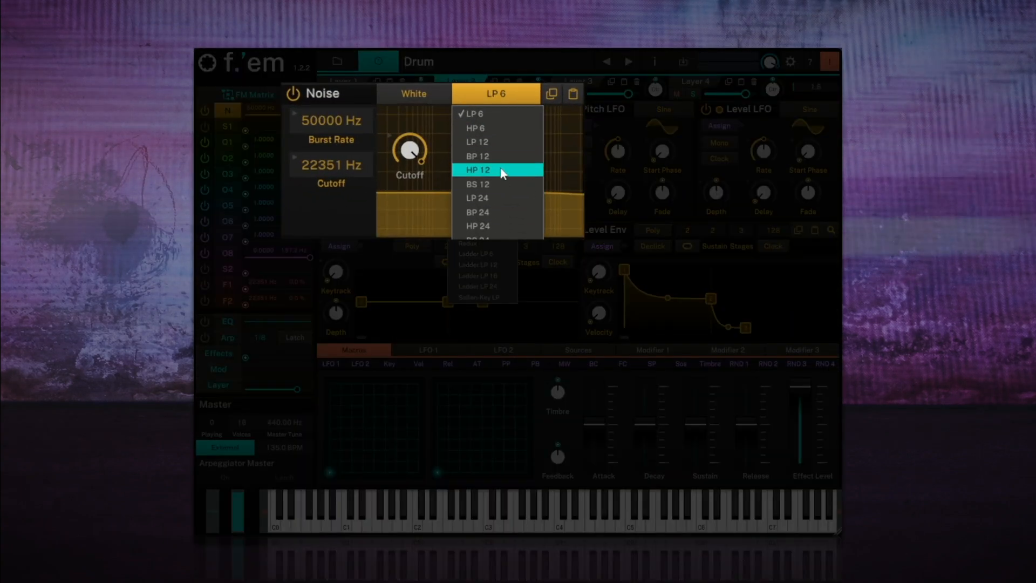
Tune layer 2's BP 12 noise filter to 214.2 Hz cutoff and 17.9% resonance.
click(477, 156)
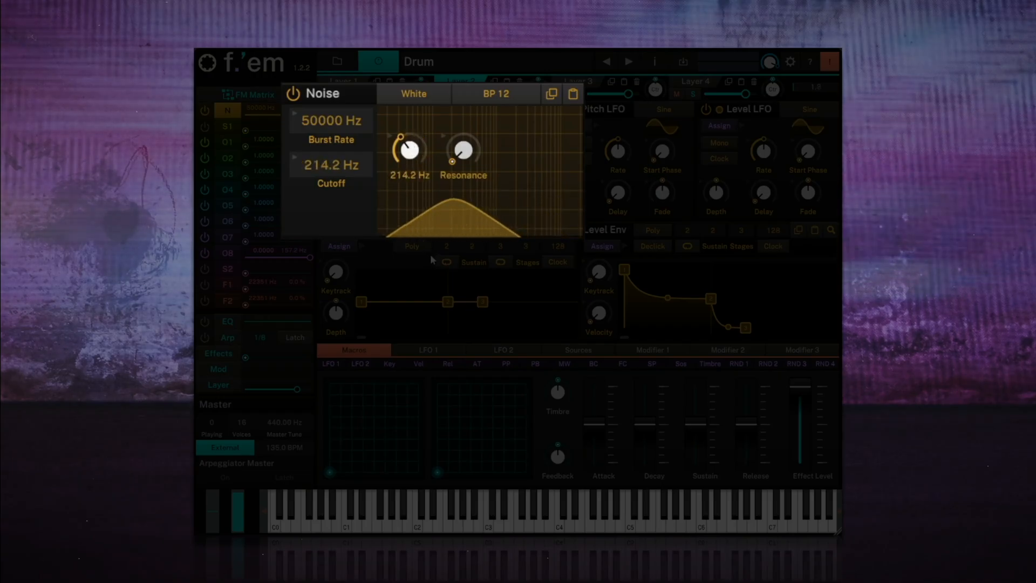
drag(462, 151, 462, 132)
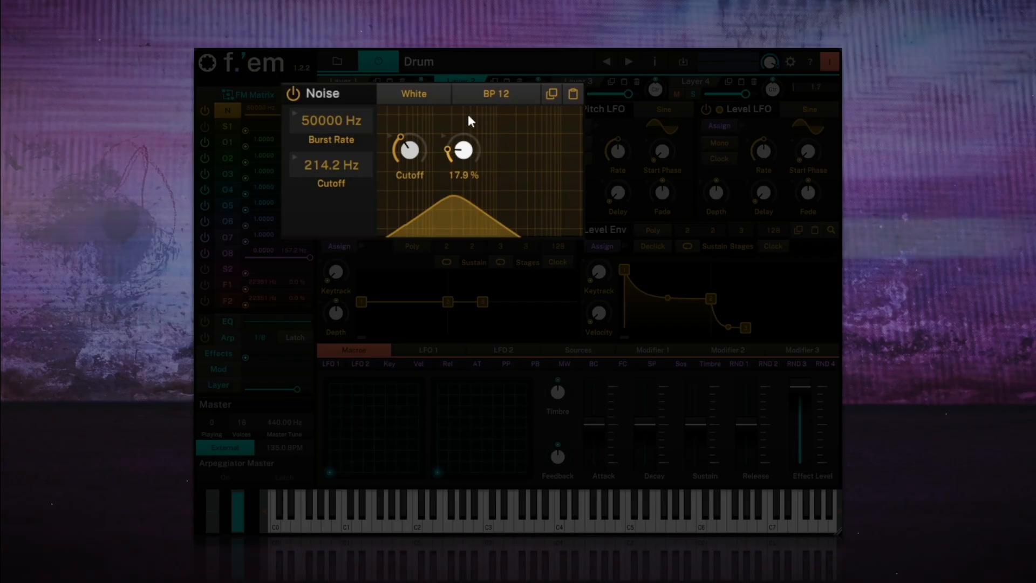
drag(462, 149, 463, 132)
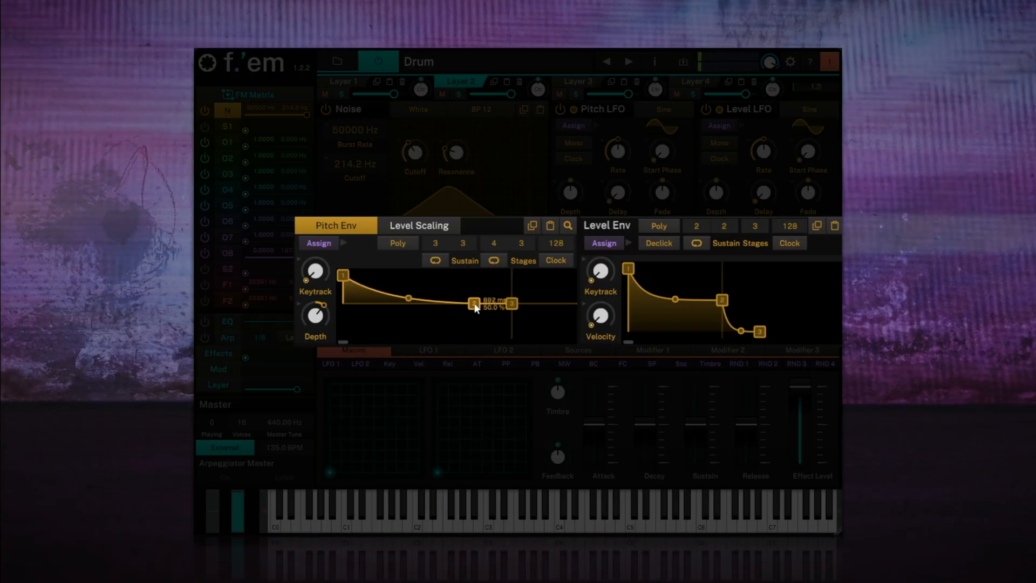
Slow layer 2's pitch glide and drop its level envelope to silence at about 212 ms.
drag(471, 305, 493, 304)
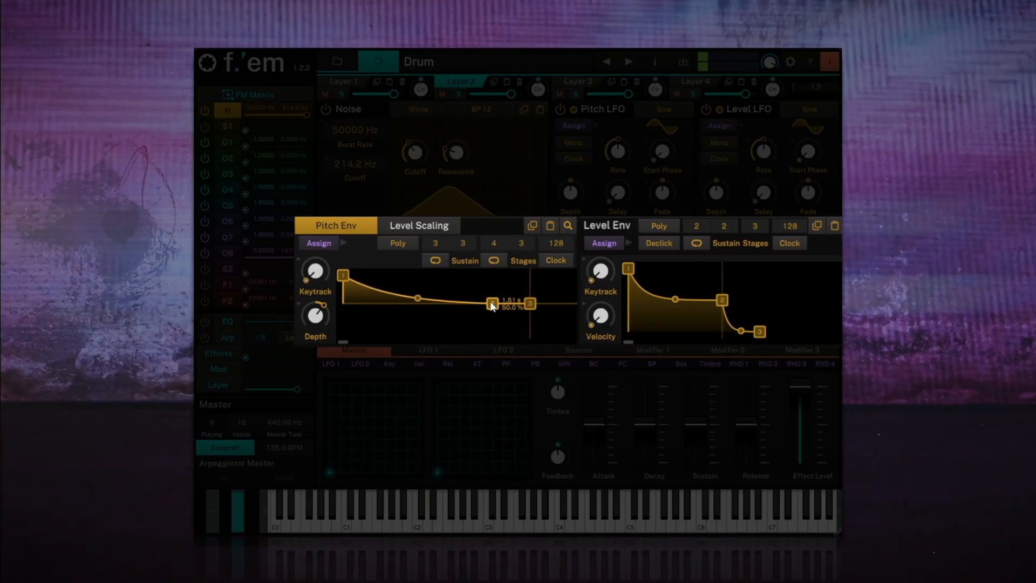
drag(721, 304, 720, 307)
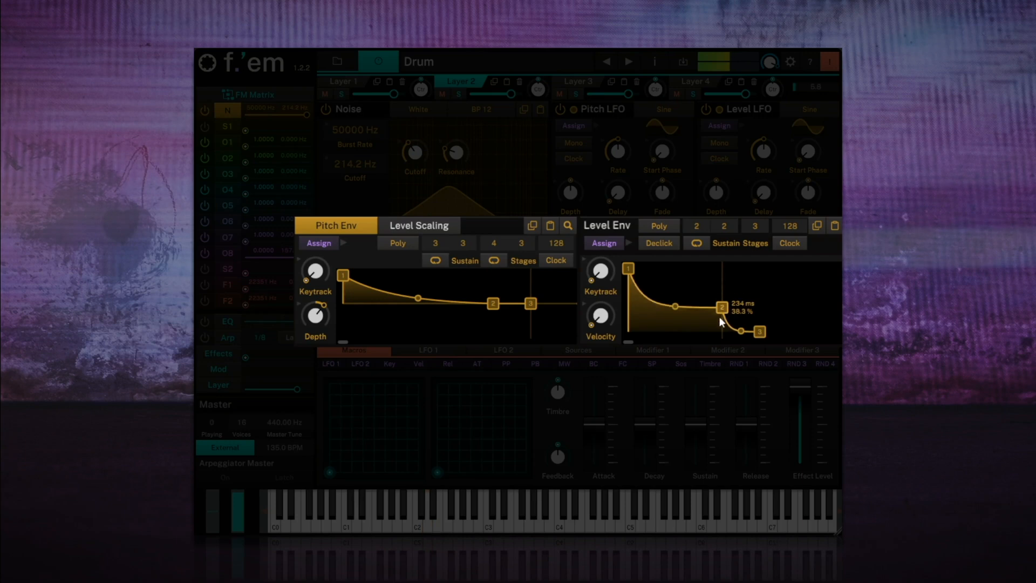
drag(718, 306, 712, 332)
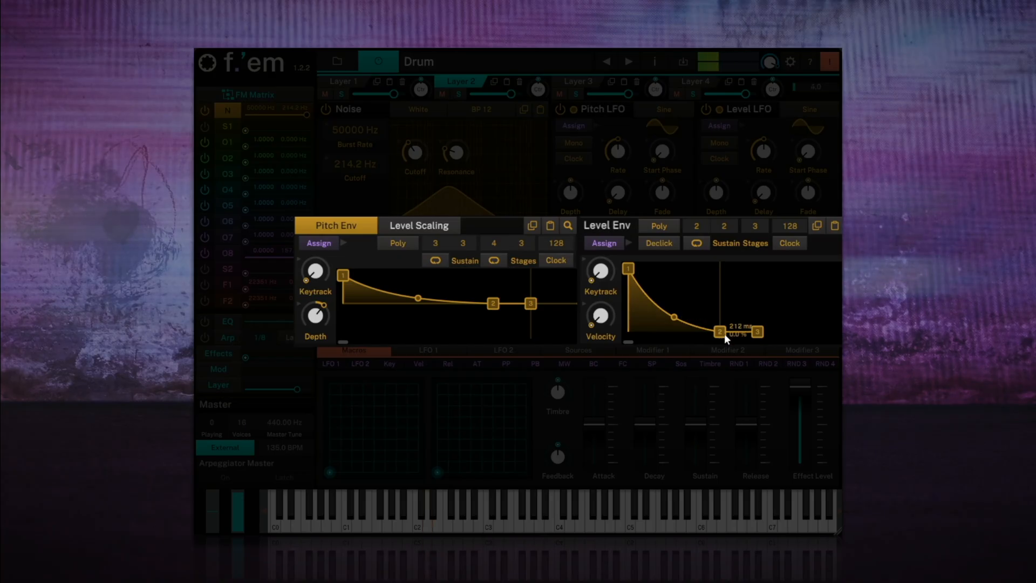
drag(716, 331, 724, 333)
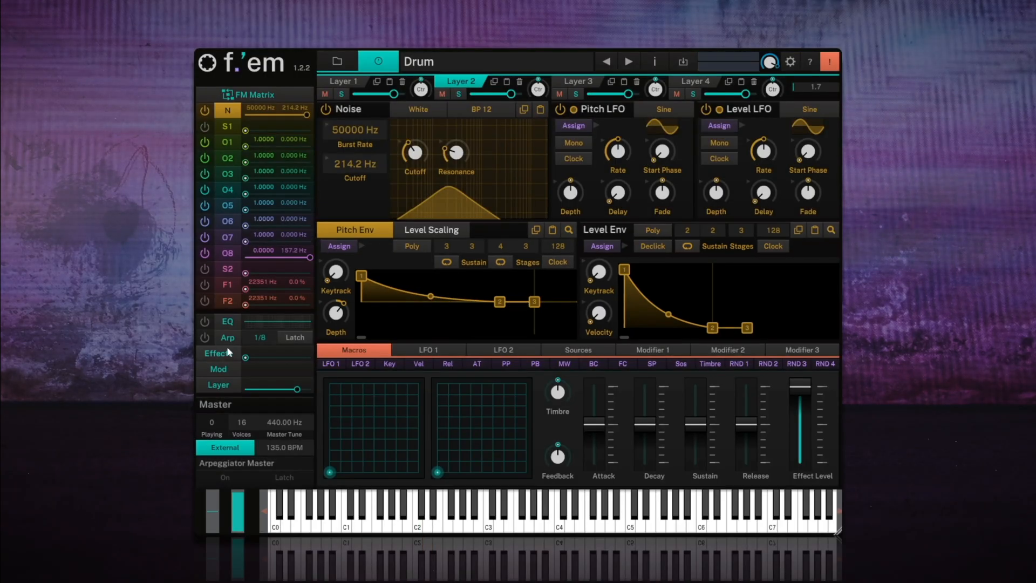
Raise the drive of layer 2's Clip distortion in Effect 1 to about 6.62.
click(218, 352)
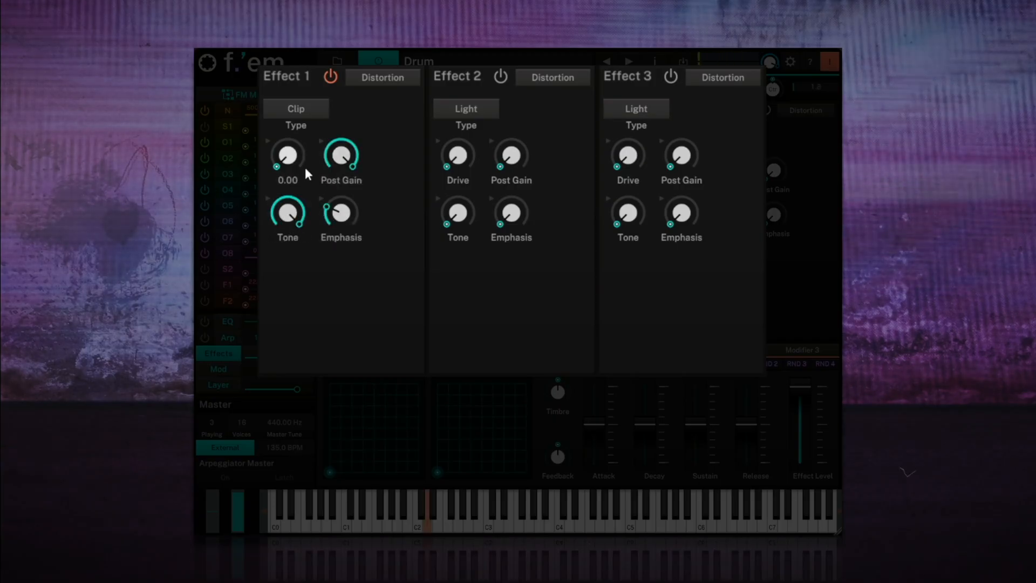
drag(287, 156, 287, 132)
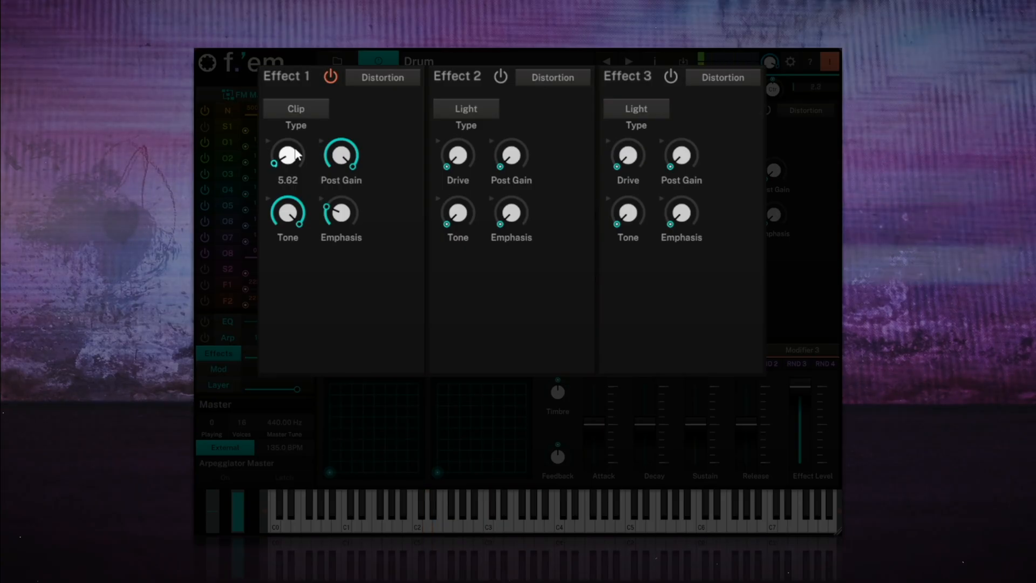
drag(287, 156, 288, 142)
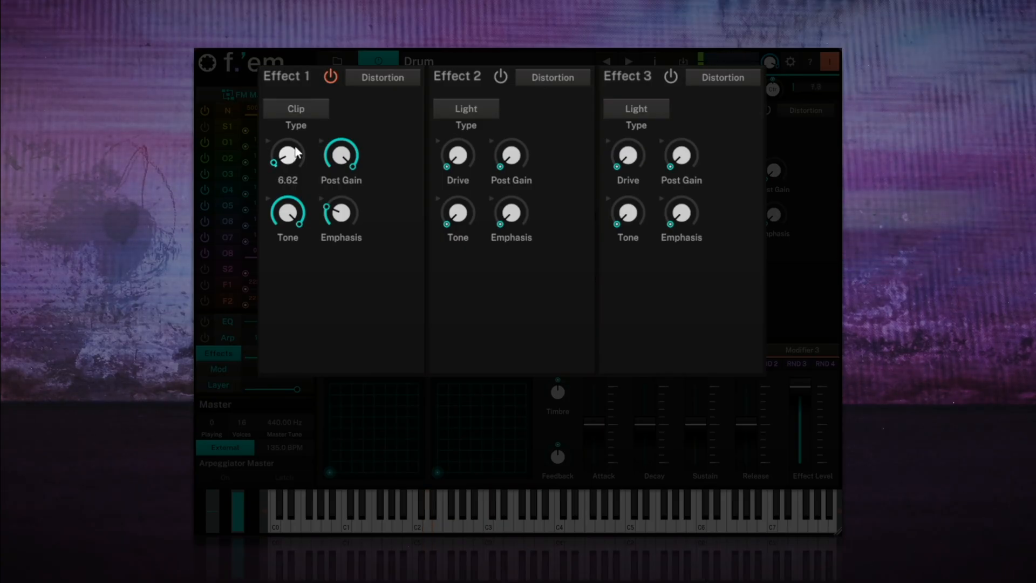
click(552, 77)
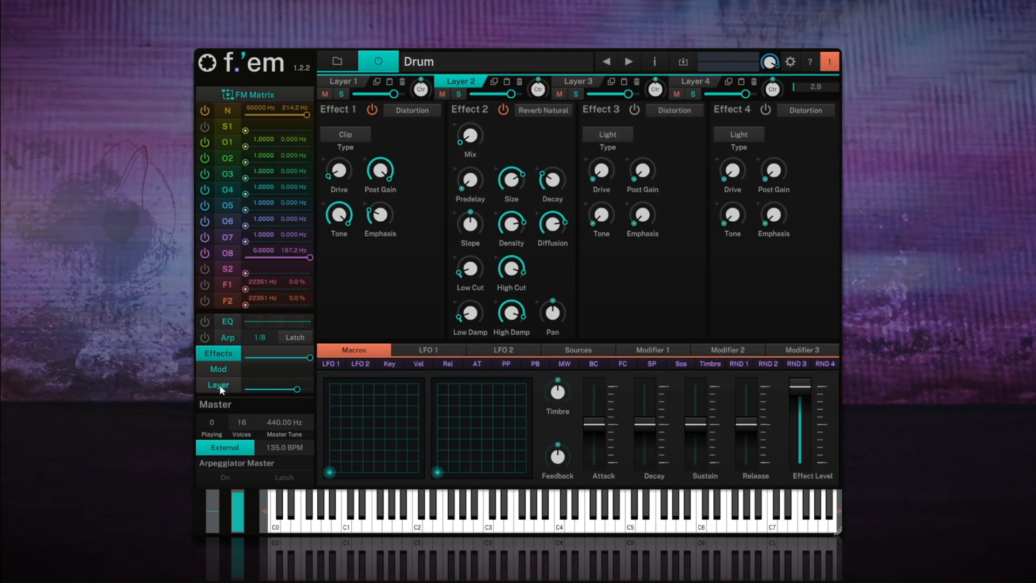
Return from the effects to layer 2's main sound settings.
click(218, 385)
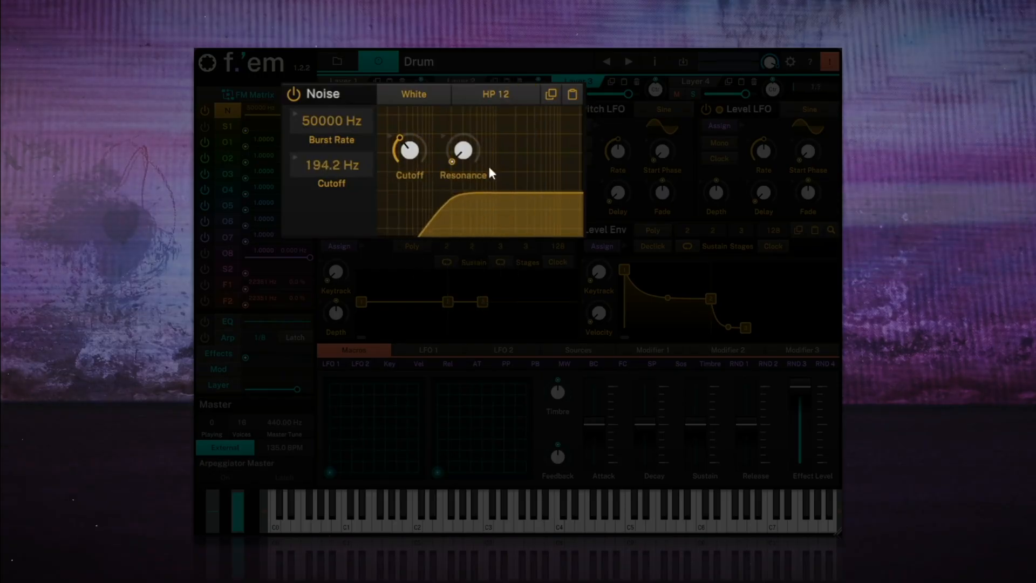
Lower layer 3's high-pass noise cutoff to 189.5 Hz.
drag(461, 153, 466, 136)
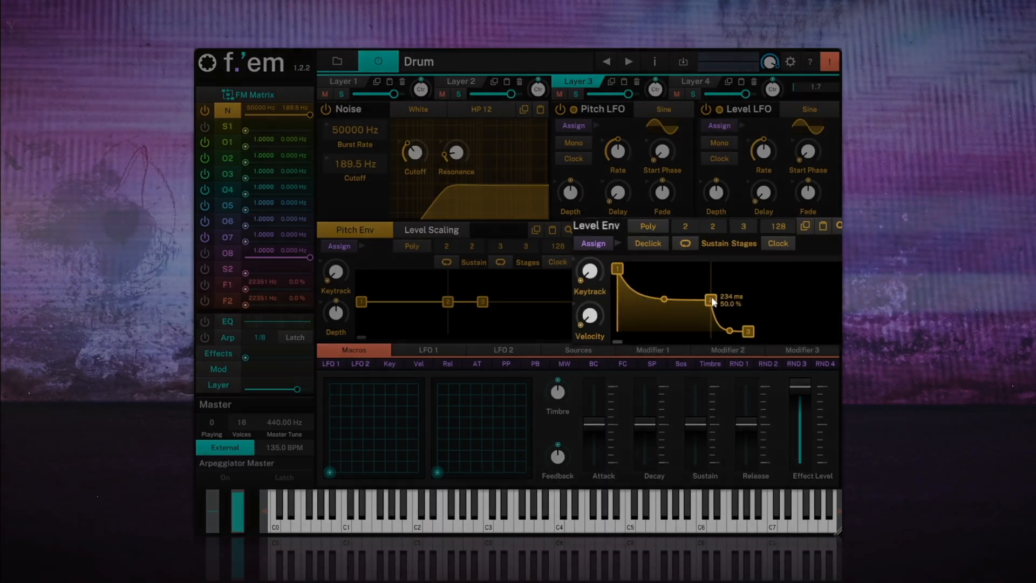
Fade layer 3's level envelope to silence near 80 ms and set noise cutoff to 204.0 Hz.
drag(710, 300, 710, 304)
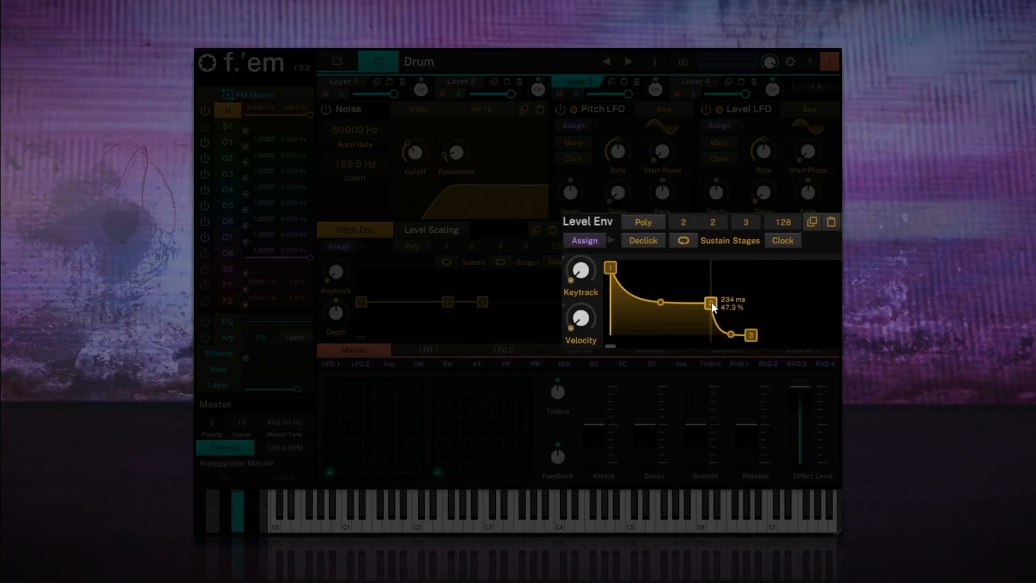
drag(710, 303, 661, 333)
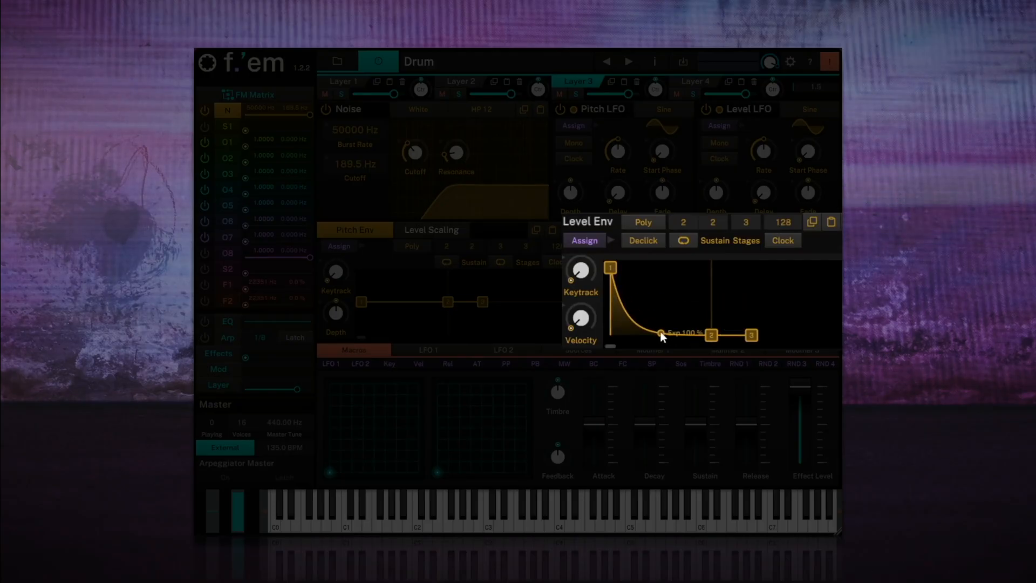
drag(661, 334, 661, 321)
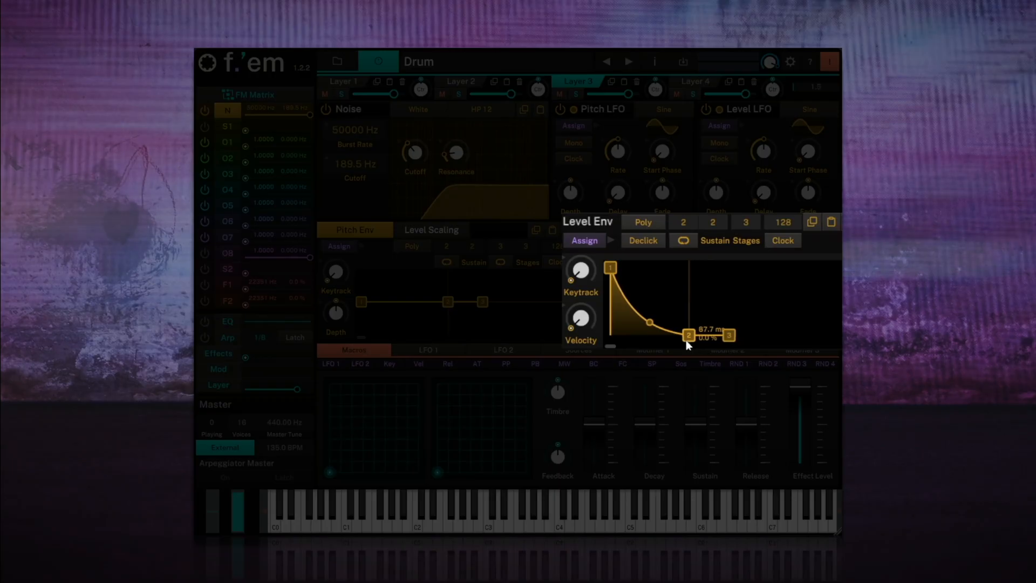
drag(689, 335, 688, 330)
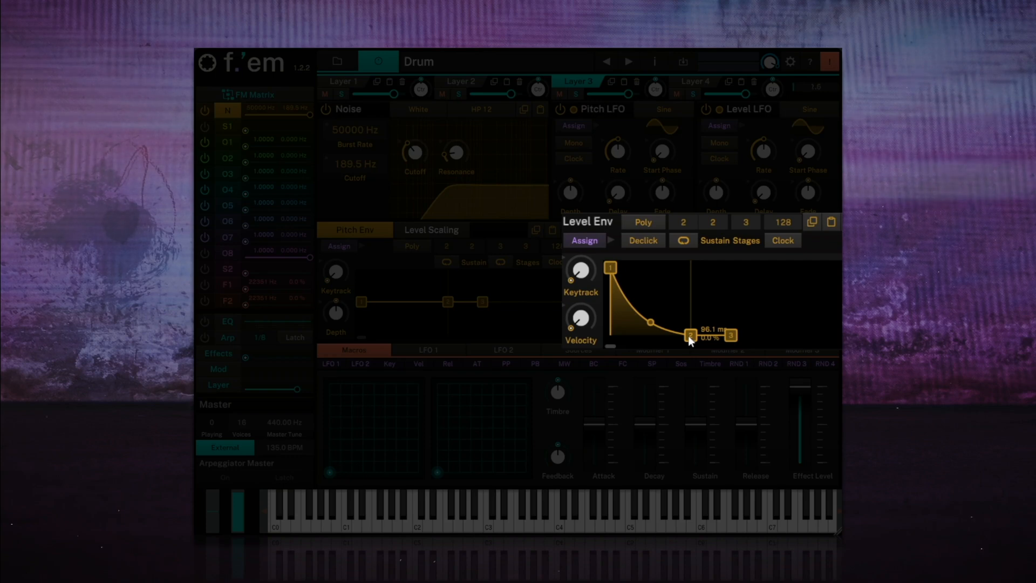
drag(689, 335, 689, 332)
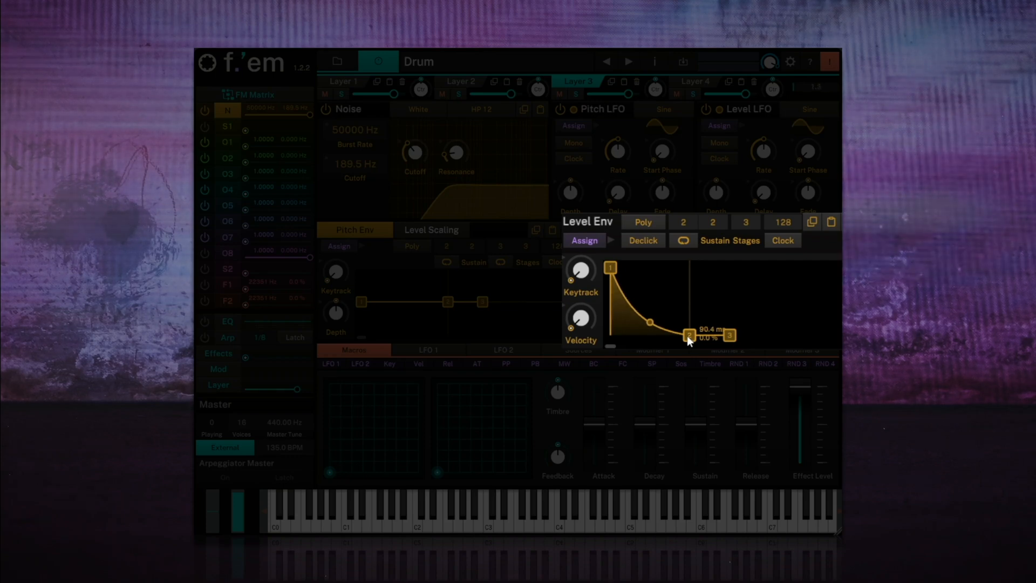
drag(689, 335, 681, 334)
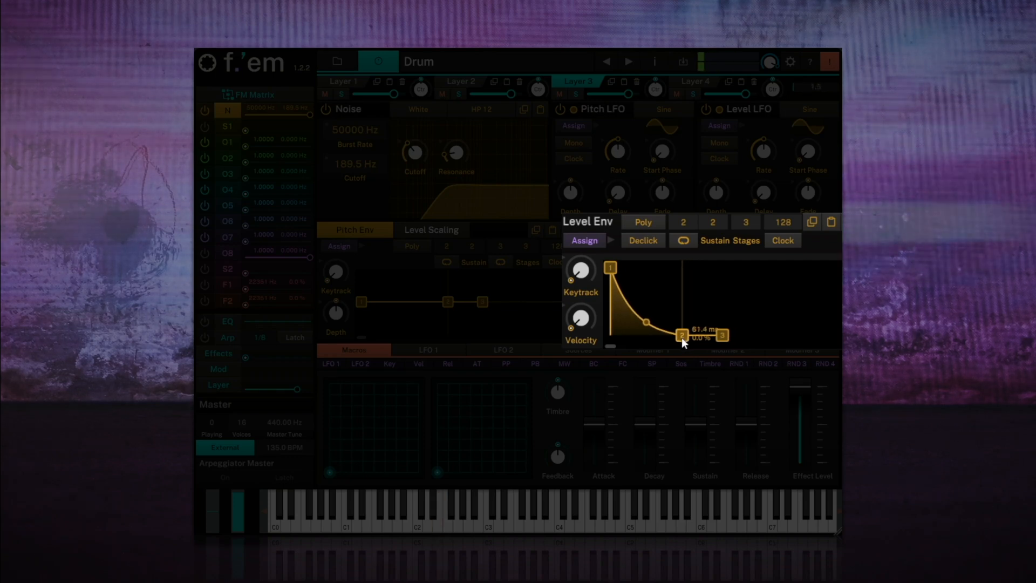
drag(683, 335, 687, 335)
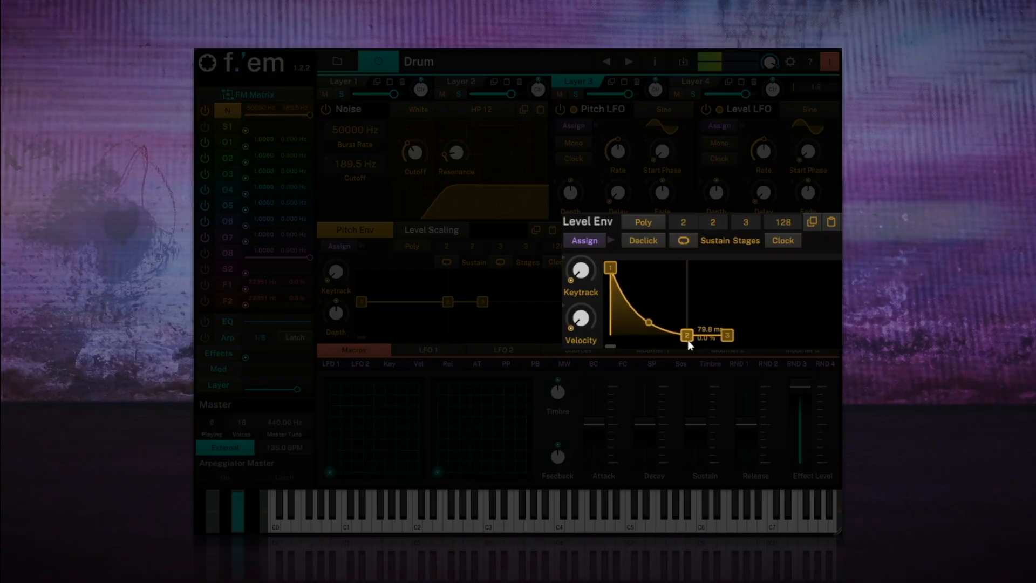
drag(688, 335, 692, 336)
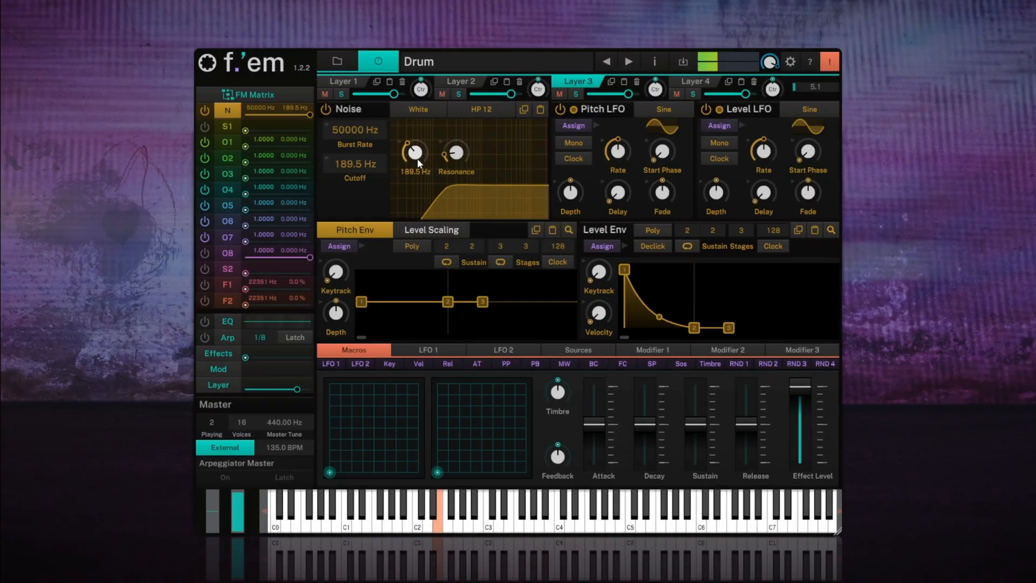
drag(415, 152, 415, 142)
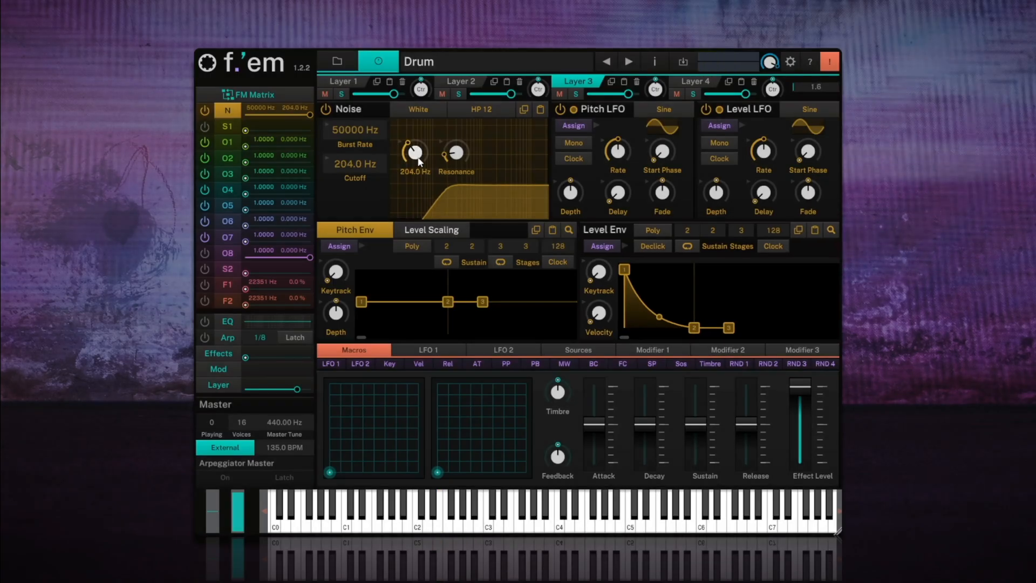
click(218, 353)
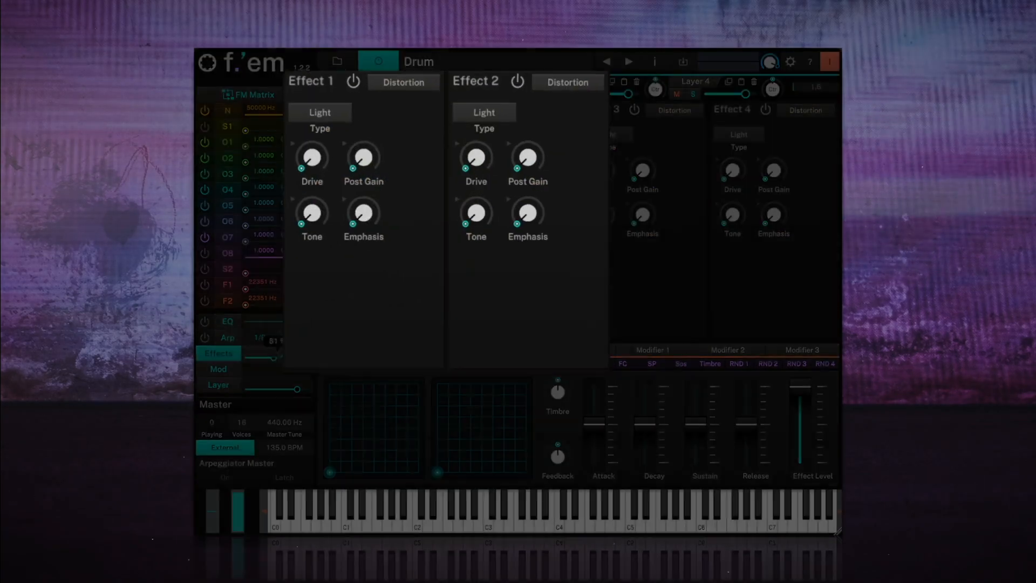
Make layer 3's Effect 1 an enabled 1/8 delay mixed at about 20.5%.
click(402, 82)
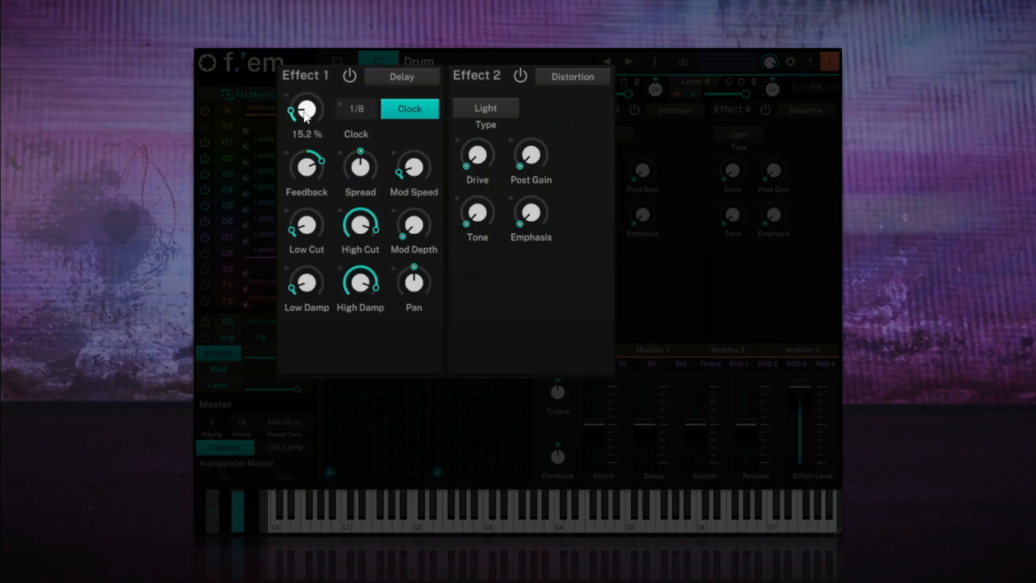
drag(305, 109, 315, 99)
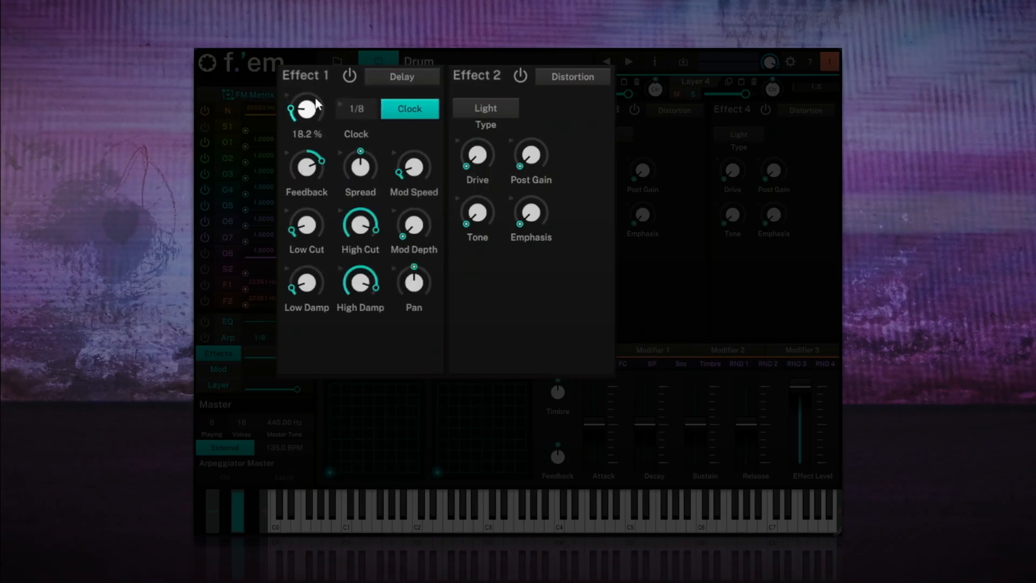
drag(305, 109, 304, 102)
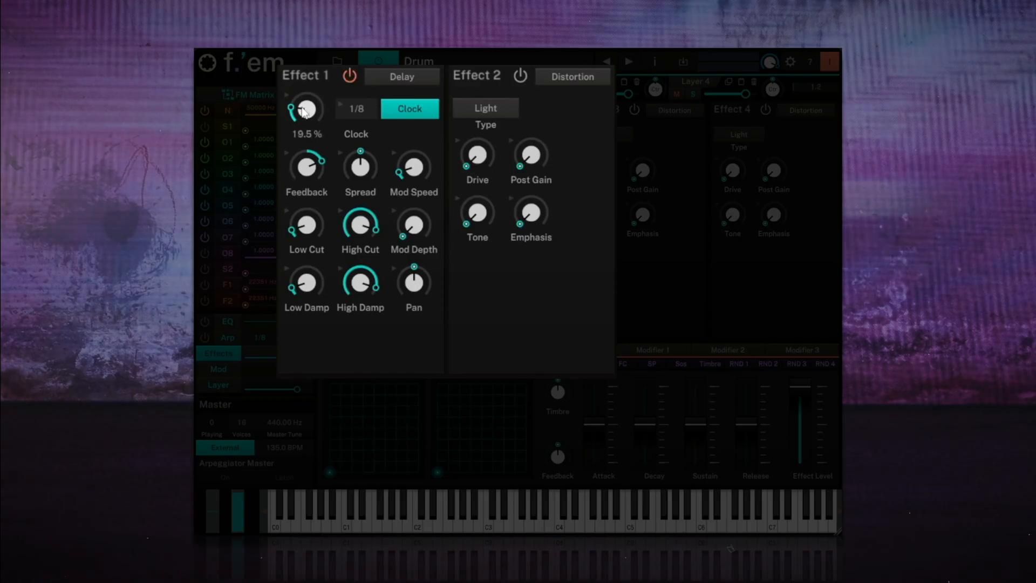
drag(305, 109, 305, 105)
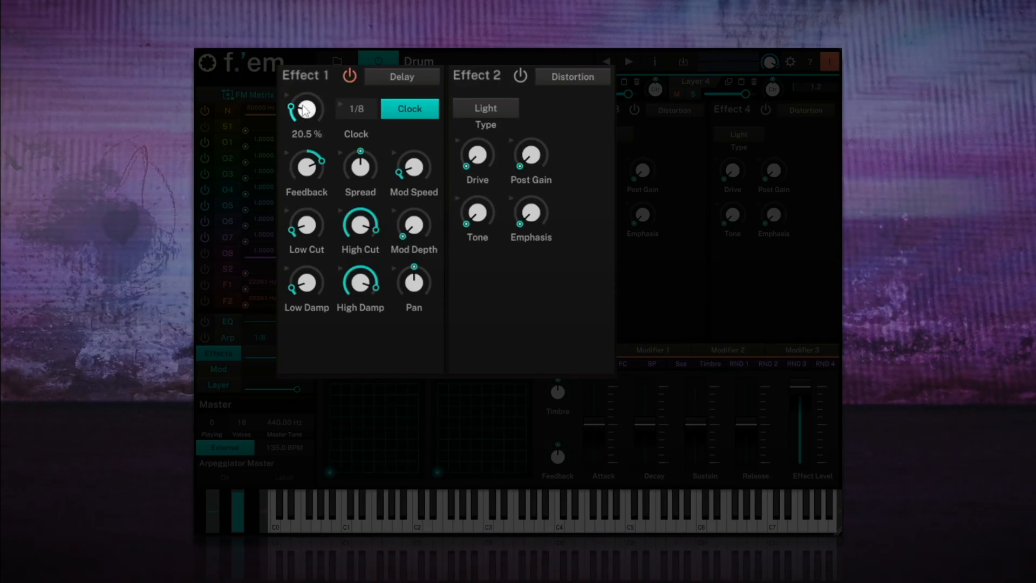